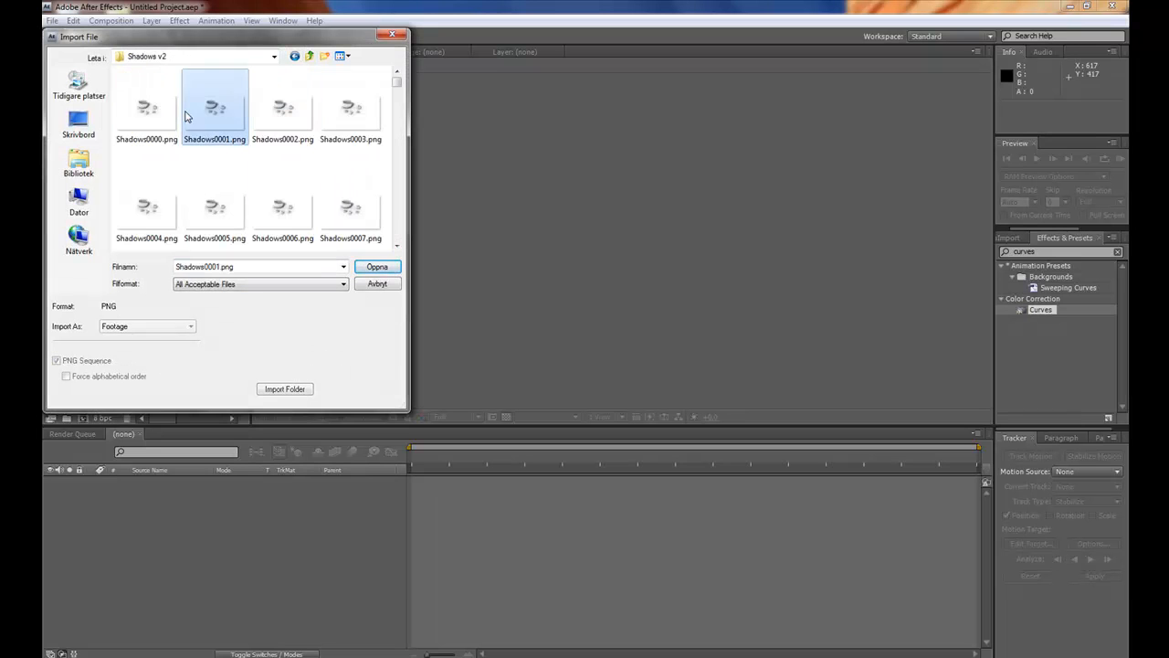
Step: Import Shadows0000.png as a PNG sequence (frames 0000–0179) into the project
left_click(152, 108)
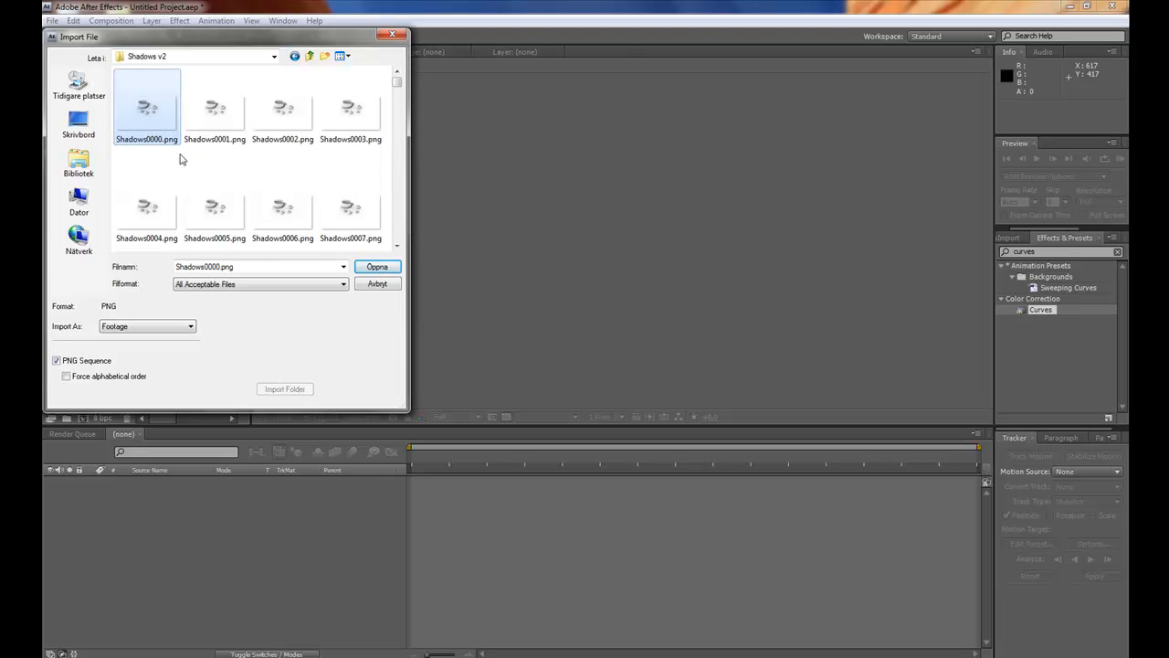
scroll("down", 3)
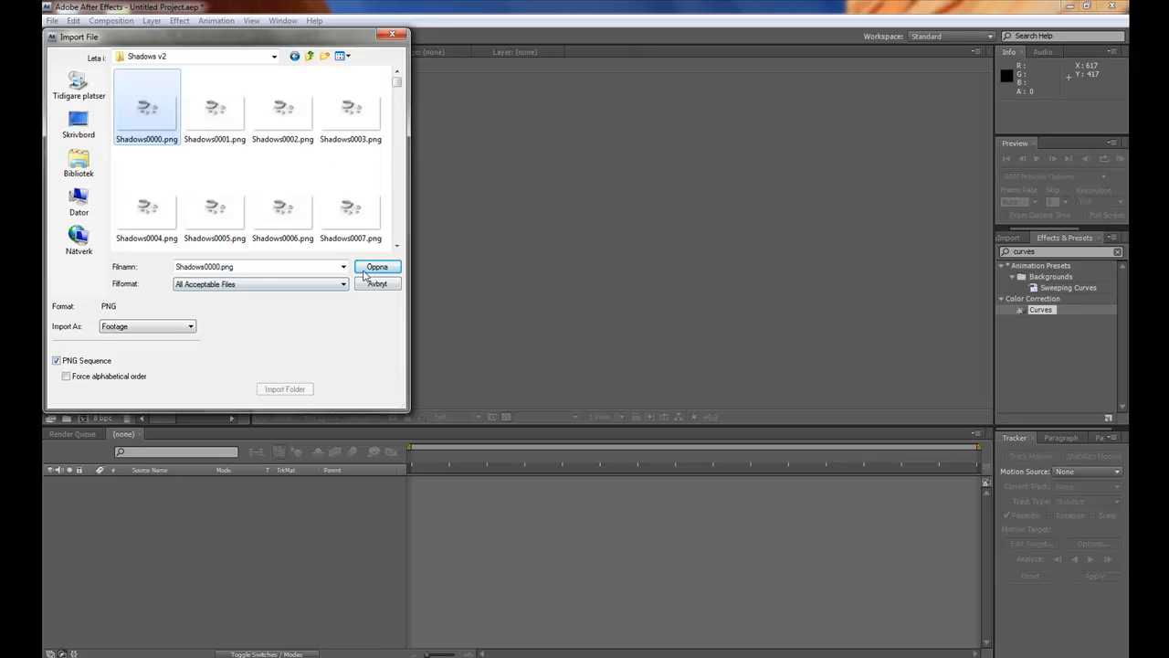
left_click(376, 266)
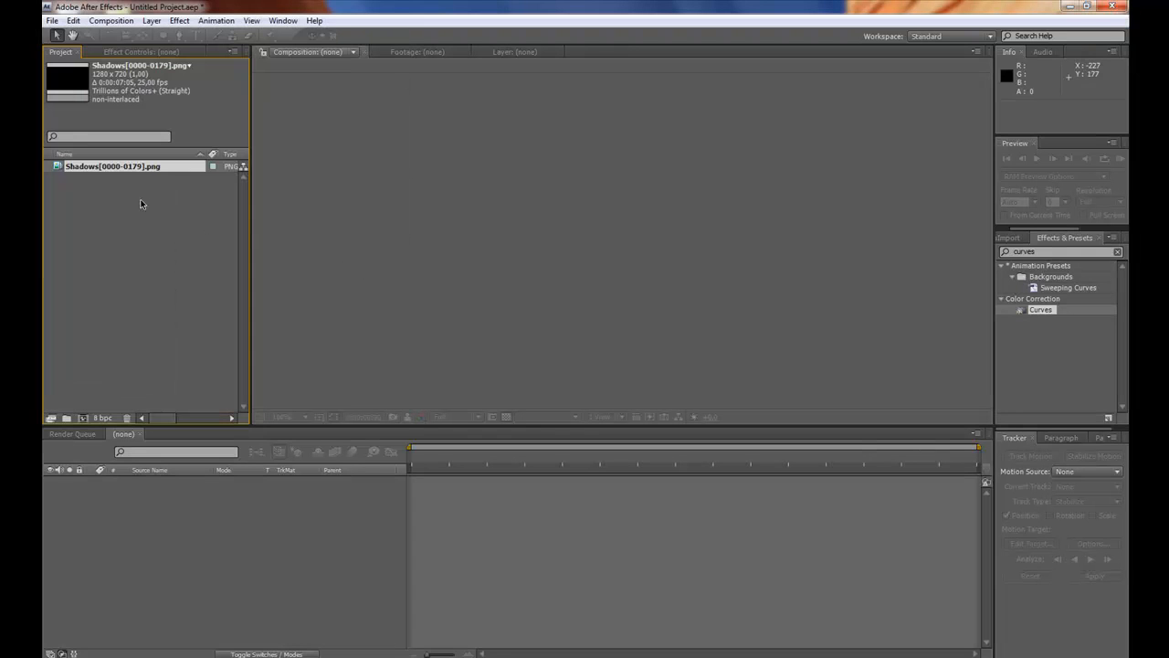
Step: Import the diffuse and reflection PNG sequence from its folder in the parent render directory
right_click(142, 205)
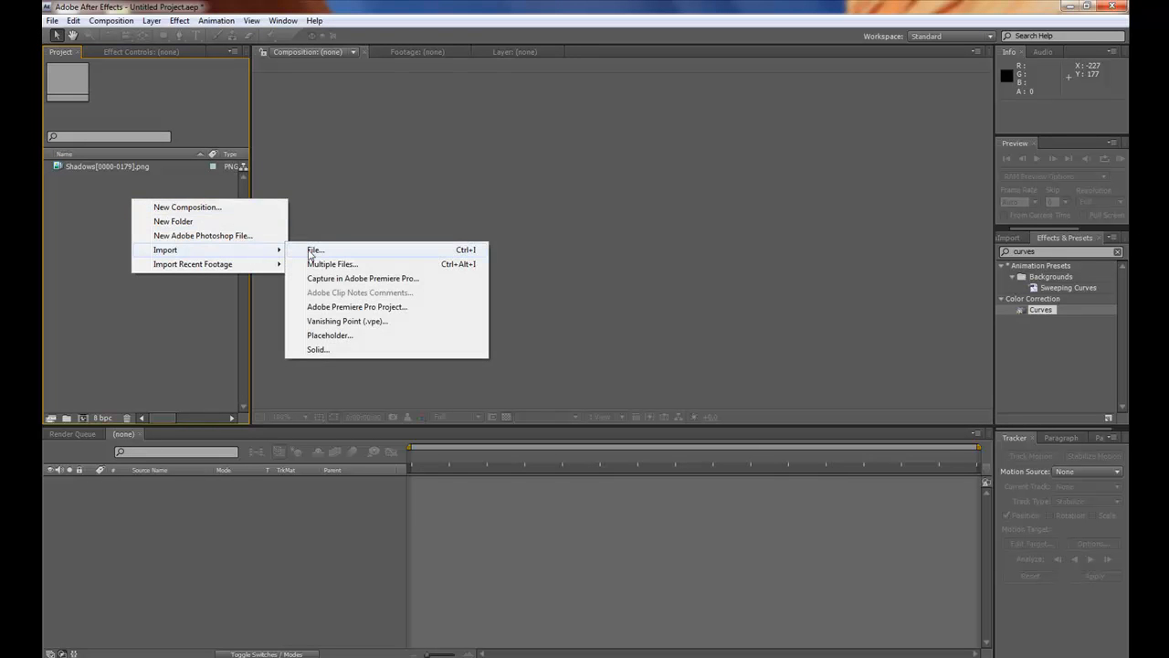
left_click(315, 249)
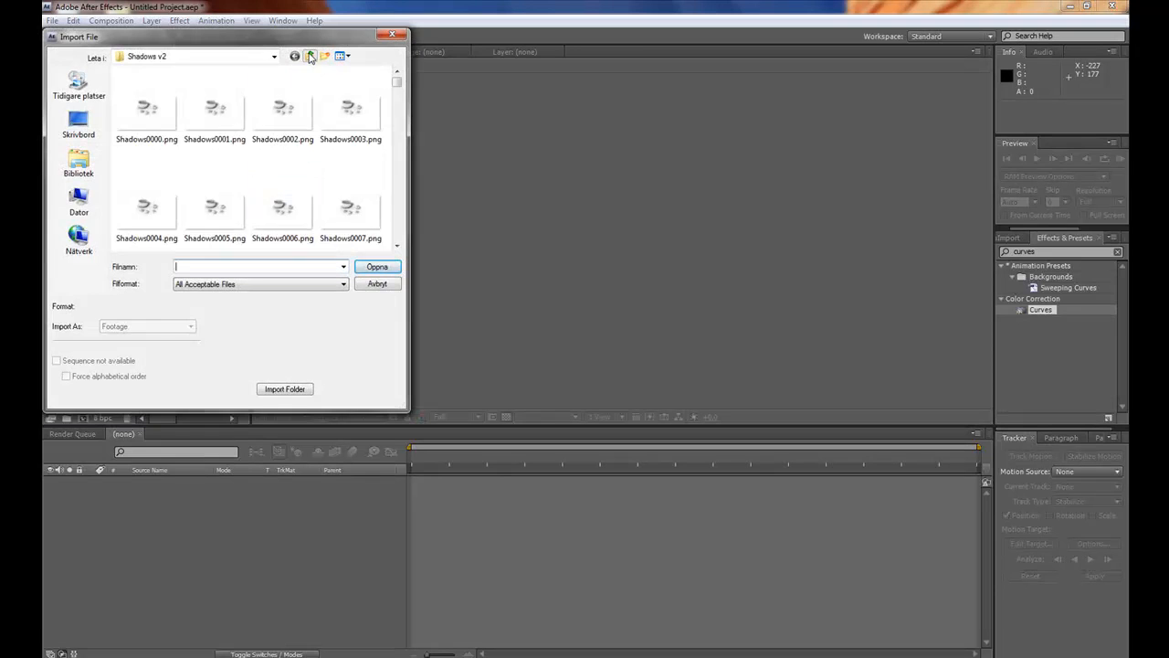
left_click(313, 55)
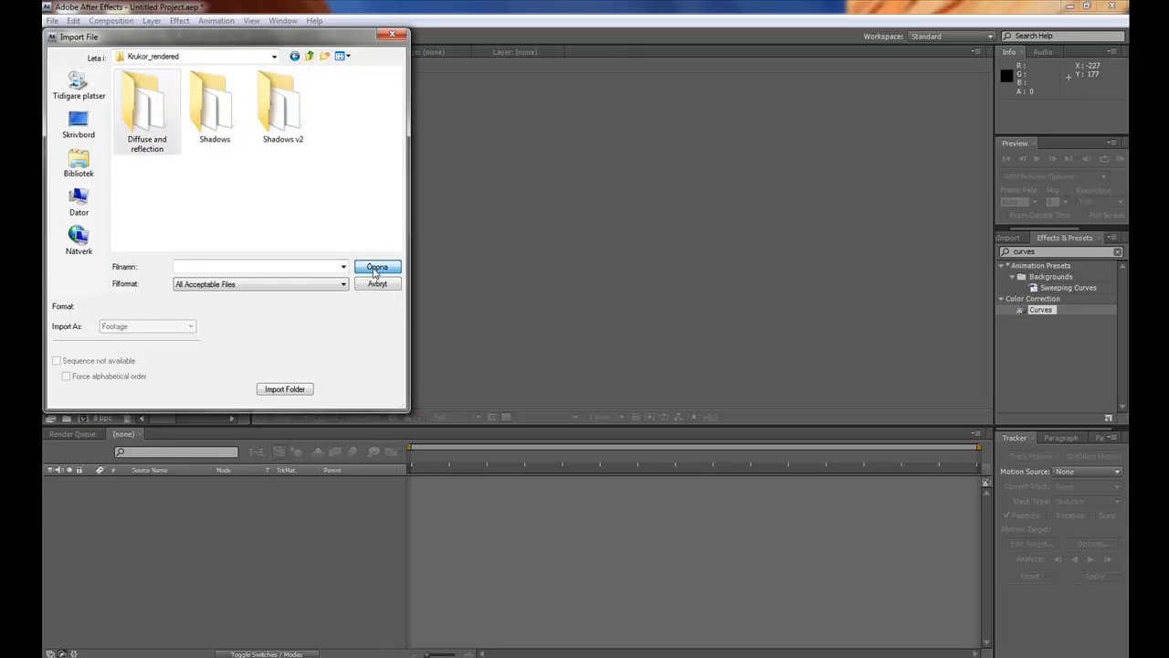
double_click(142, 110)
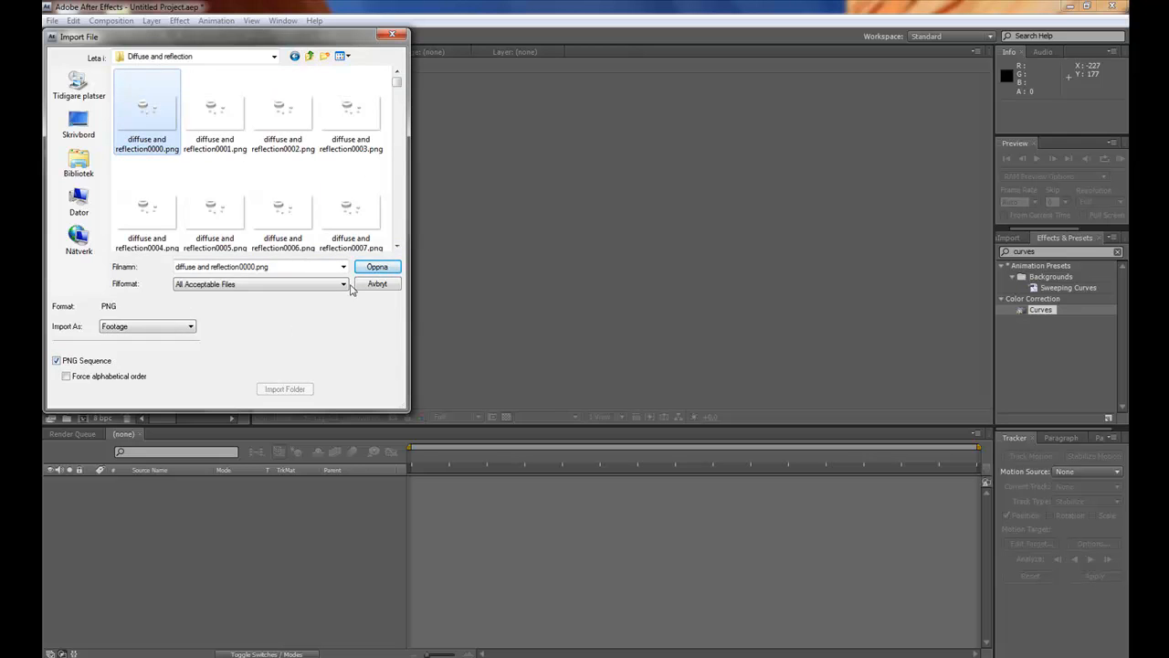
left_click(376, 266)
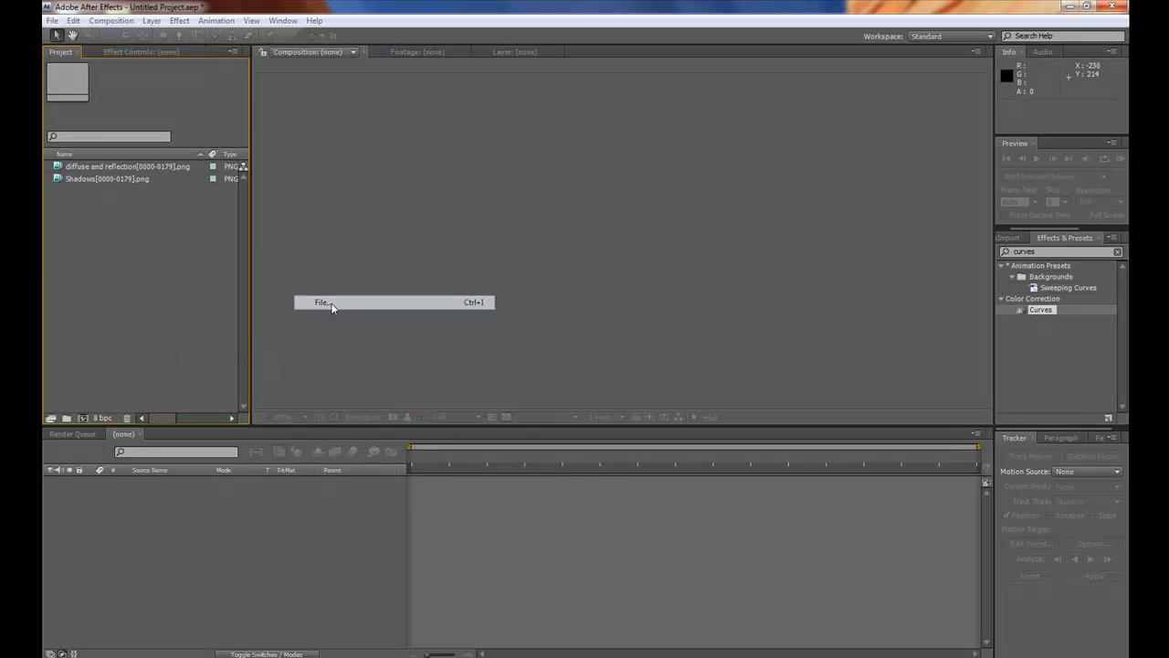
Step: Import Table_00000.jpg as a JPEG sequence, then select the diffuse and reflection footage
left_click(322, 303)
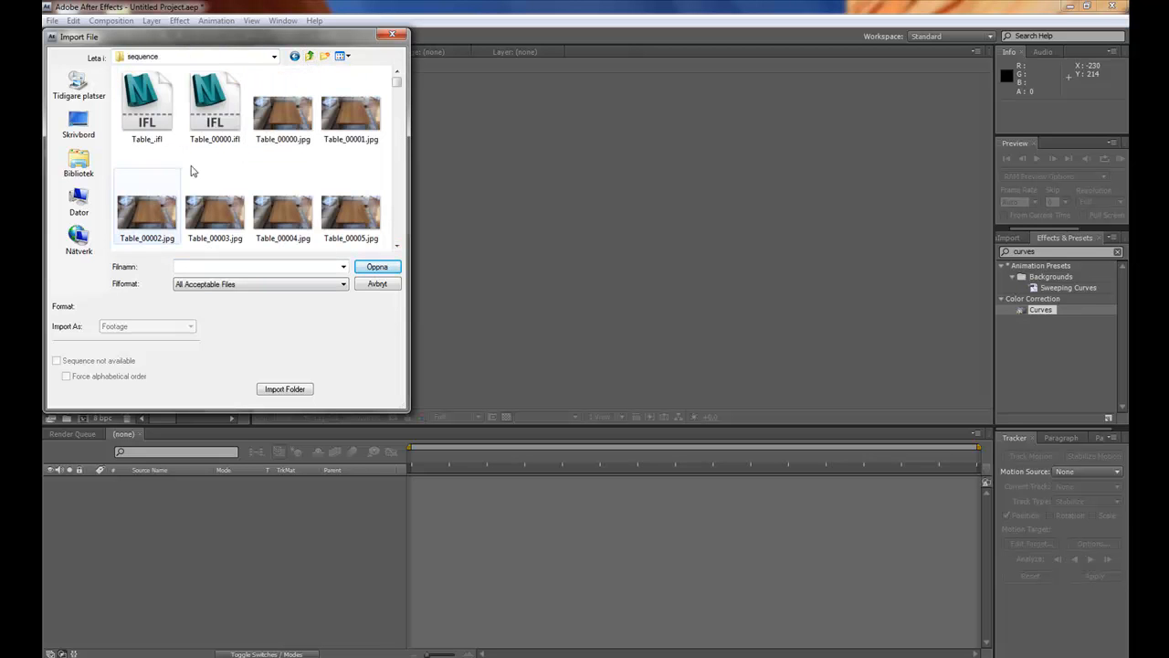
left_click(282, 110)
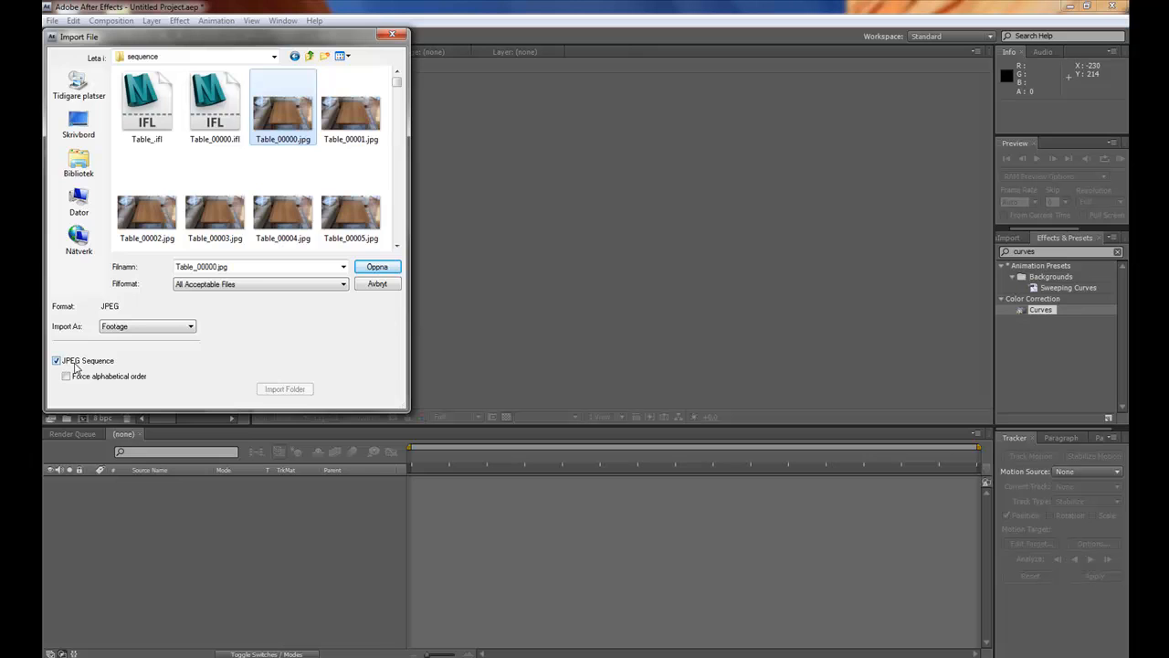
left_click(377, 267)
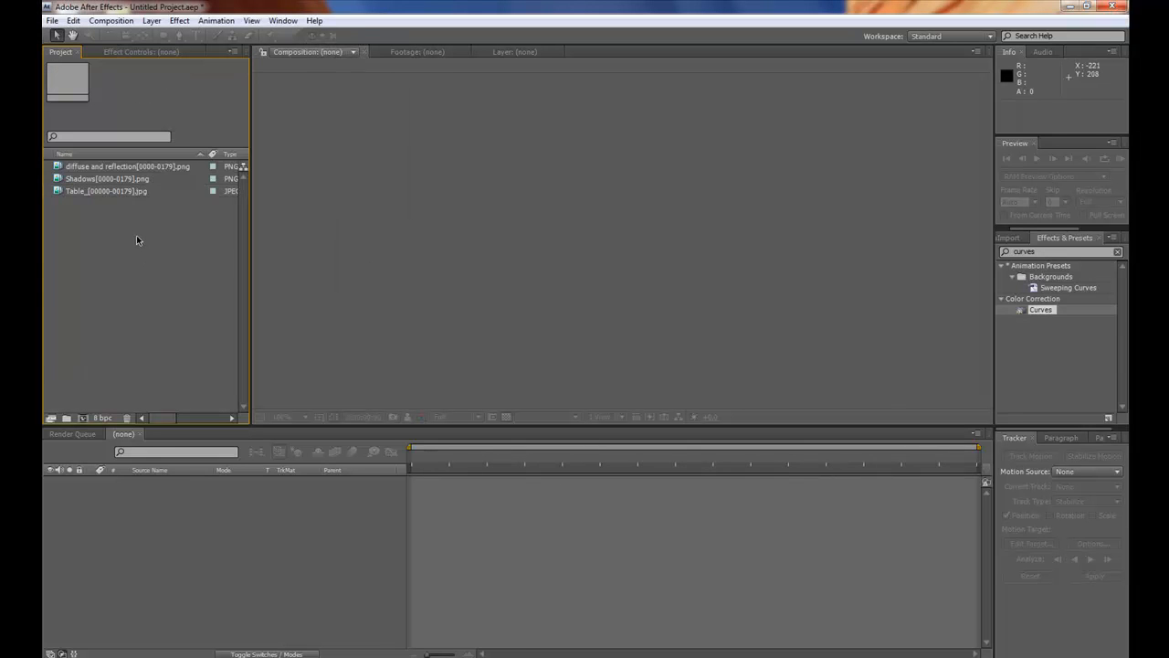
mouse_move(117, 194)
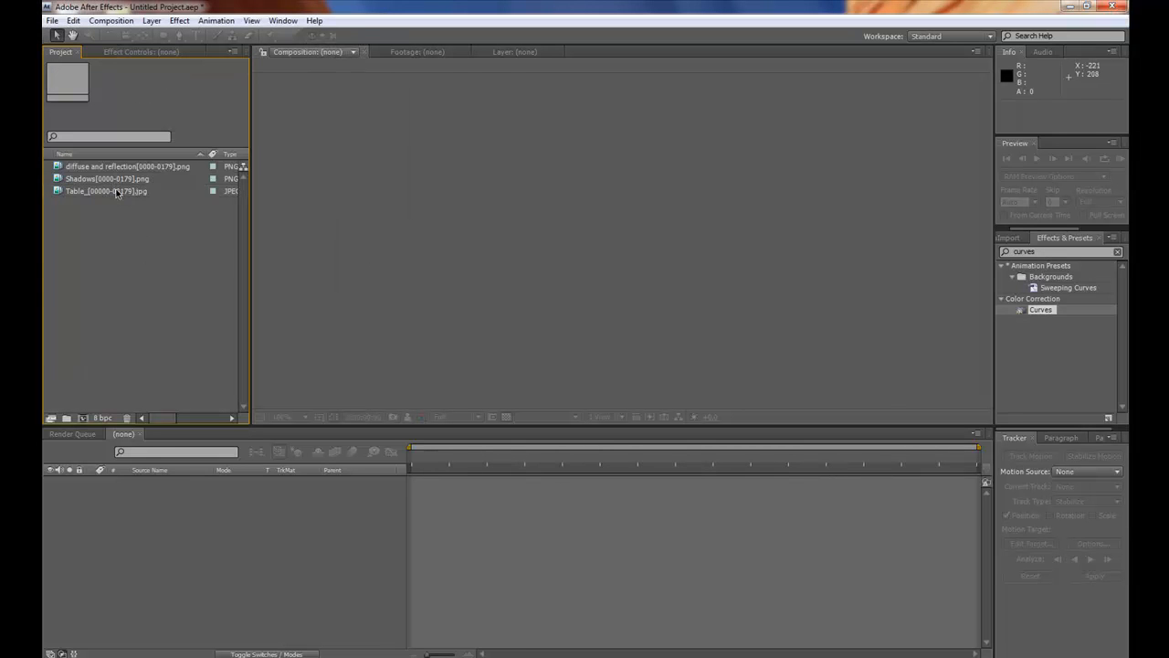
left_click(128, 166)
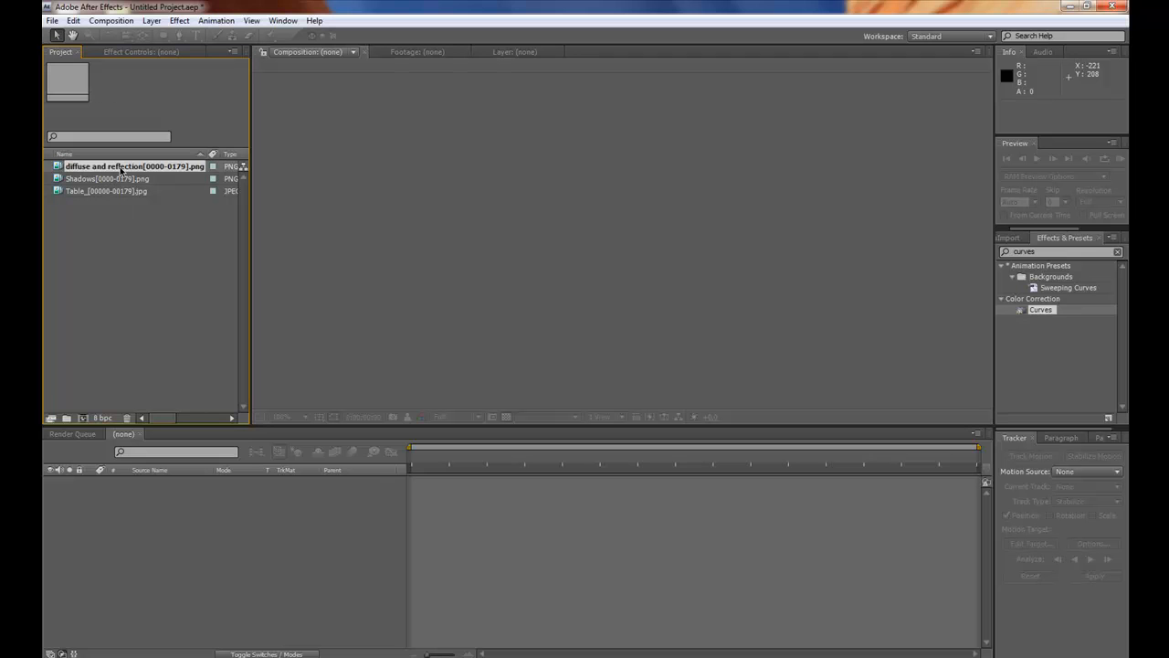
left_click(120, 164)
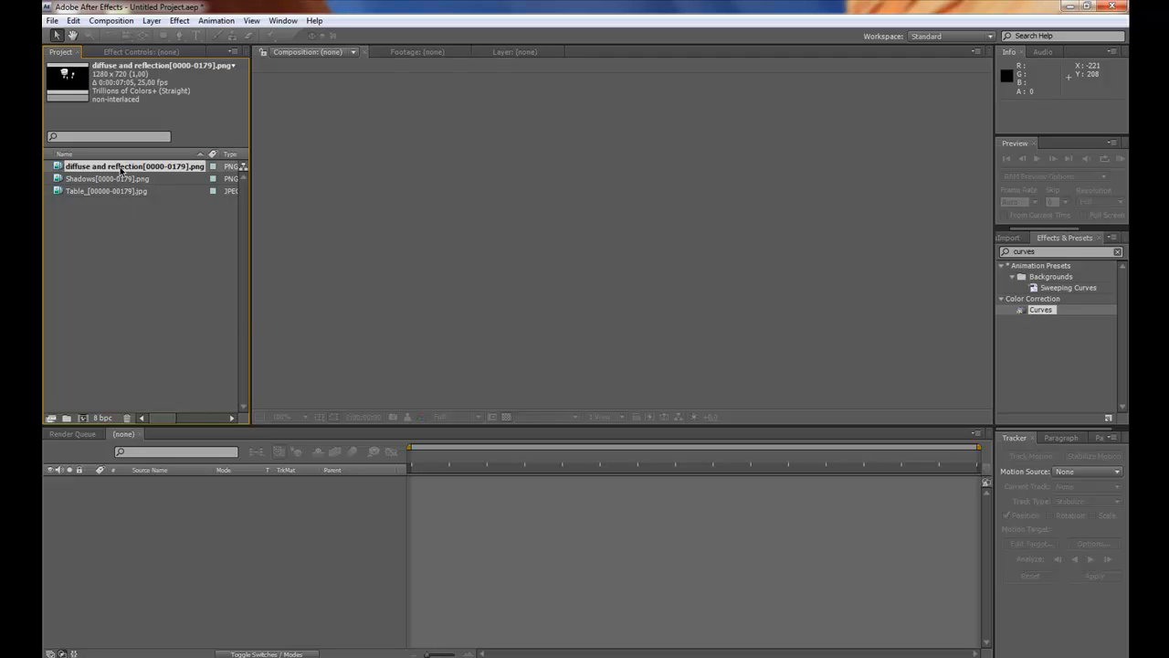
Step: Interpret the diffuse and reflection footage's alpha as Premultiplied, matted with black
right_click(119, 168)
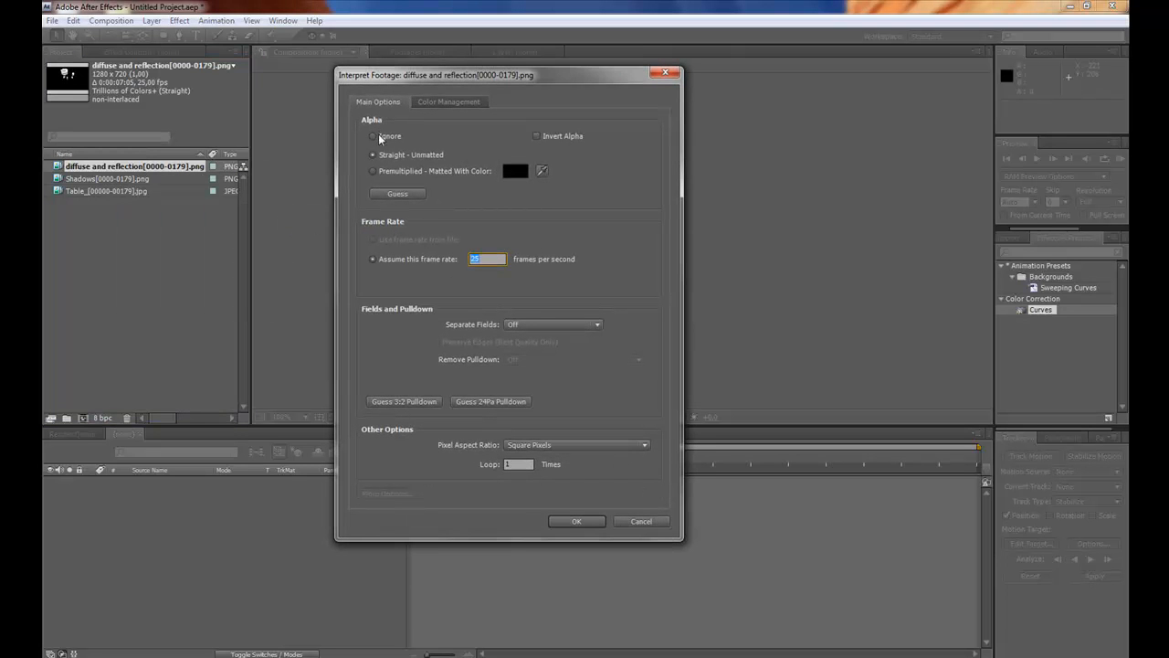
left_click(373, 171)
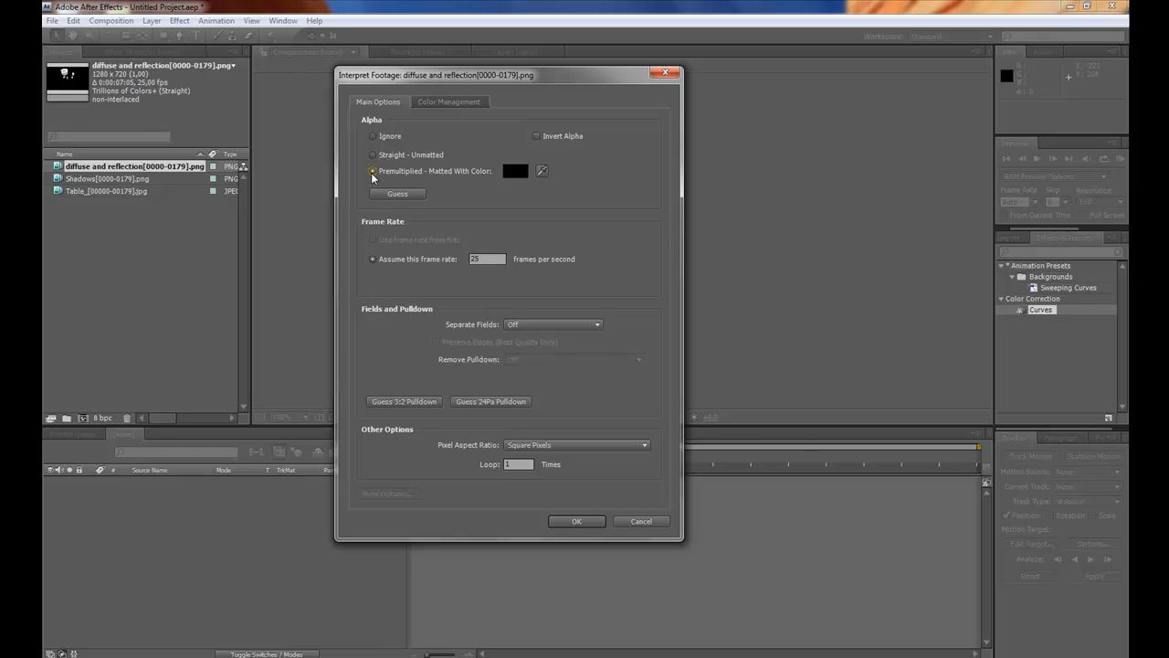
left_click(373, 171)
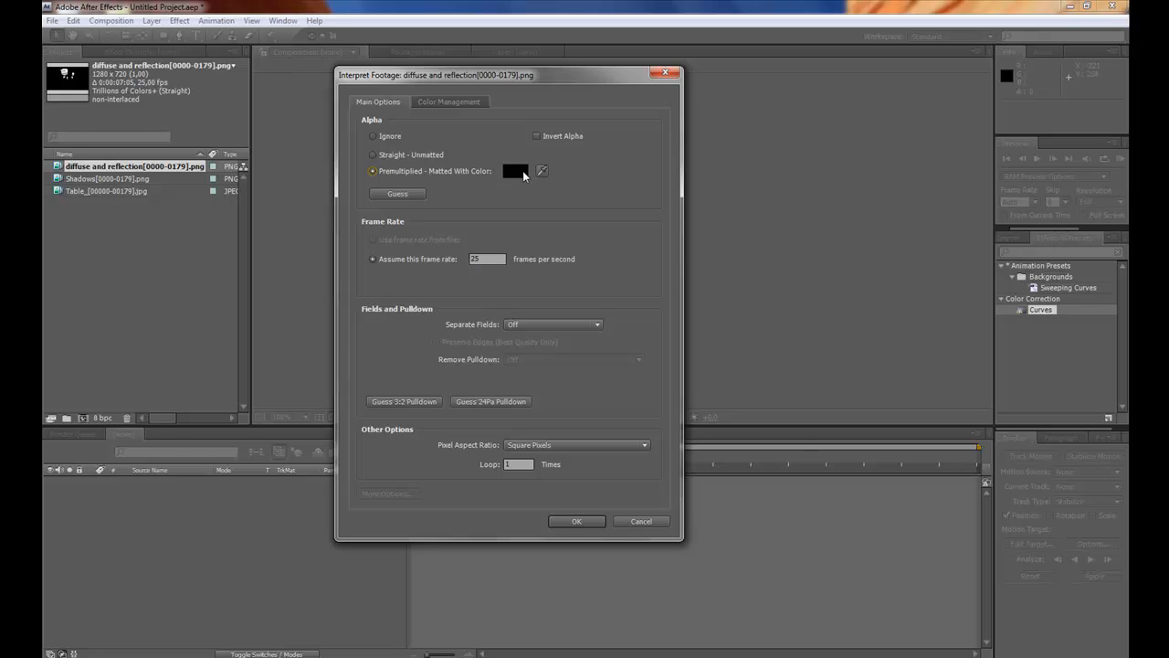
mouse_move(518, 179)
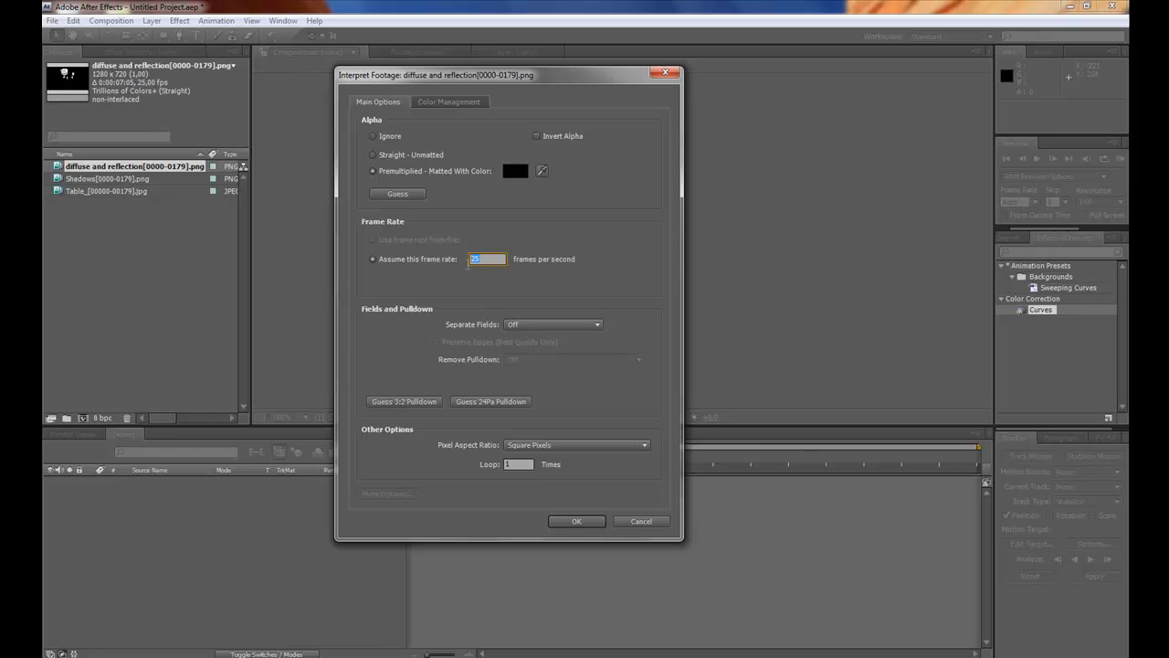
mouse_move(492, 274)
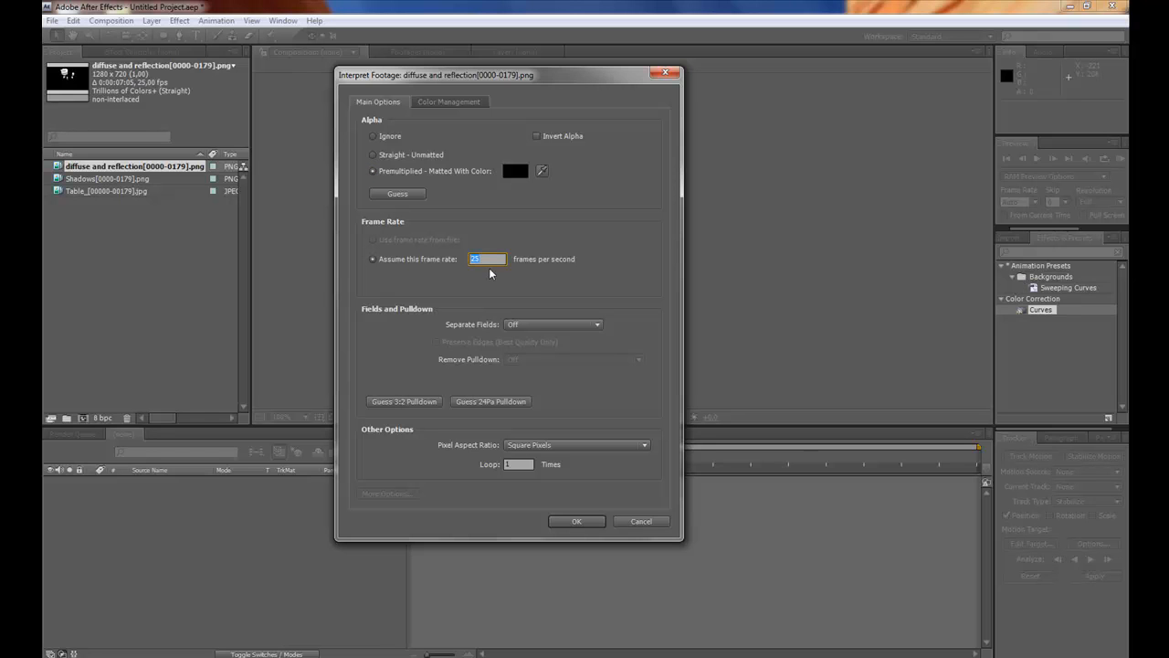
mouse_move(478, 270)
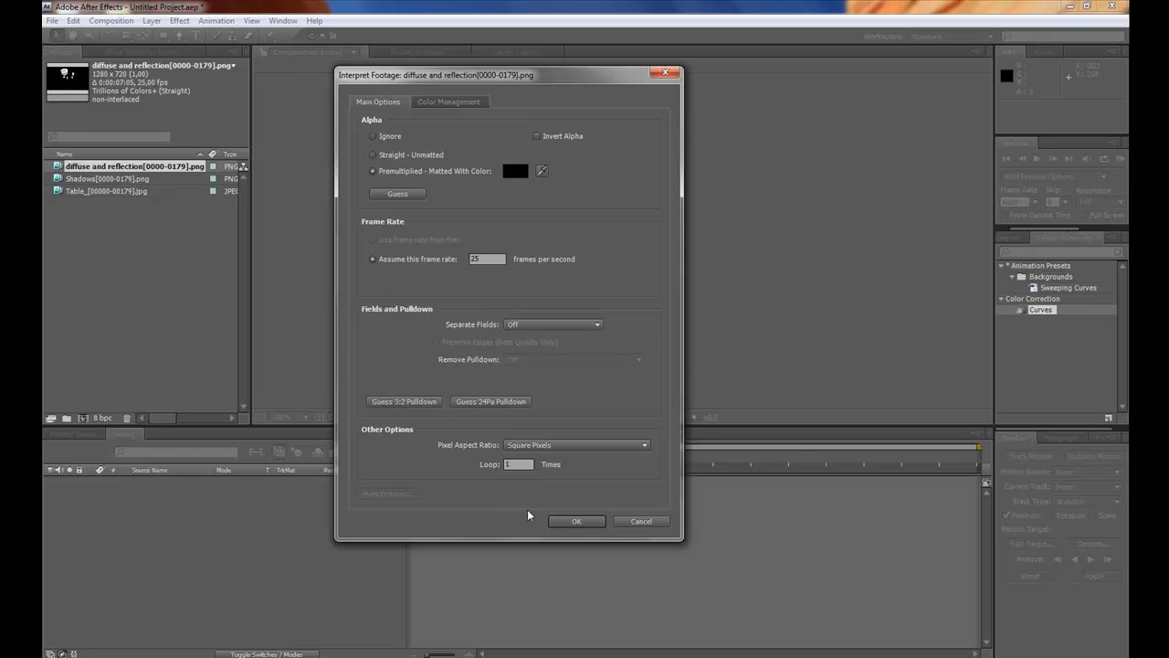
left_click(578, 521)
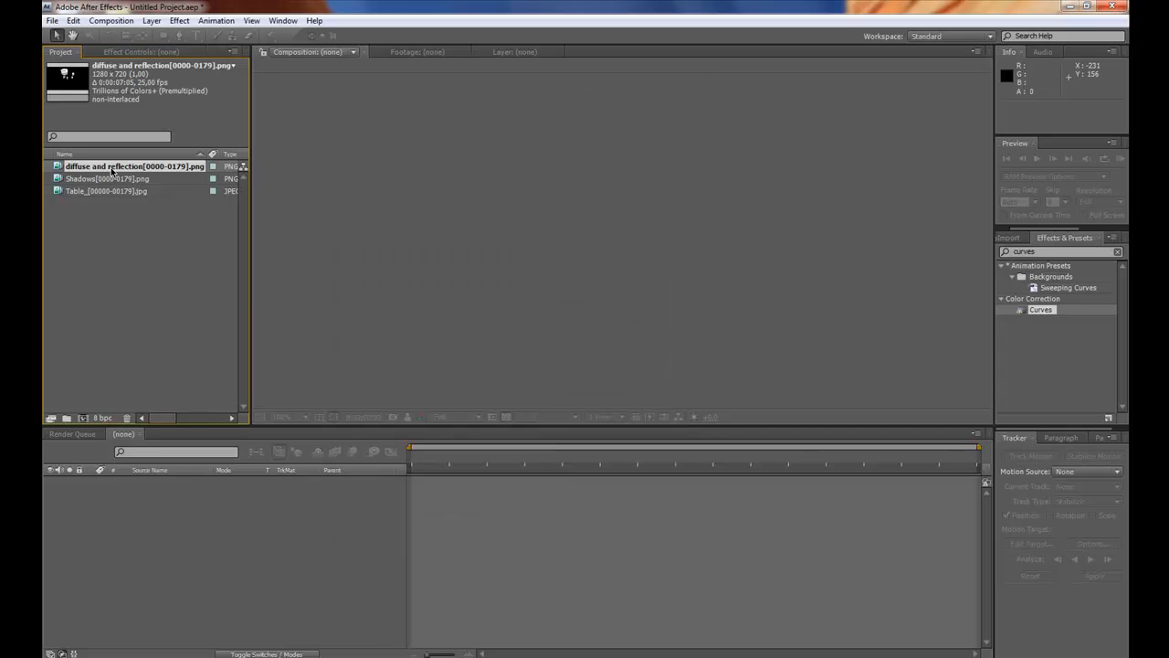
Step: Remember the diffuse and reflection interpretation and apply it to the Shadows and Table footage
right_click(113, 171)
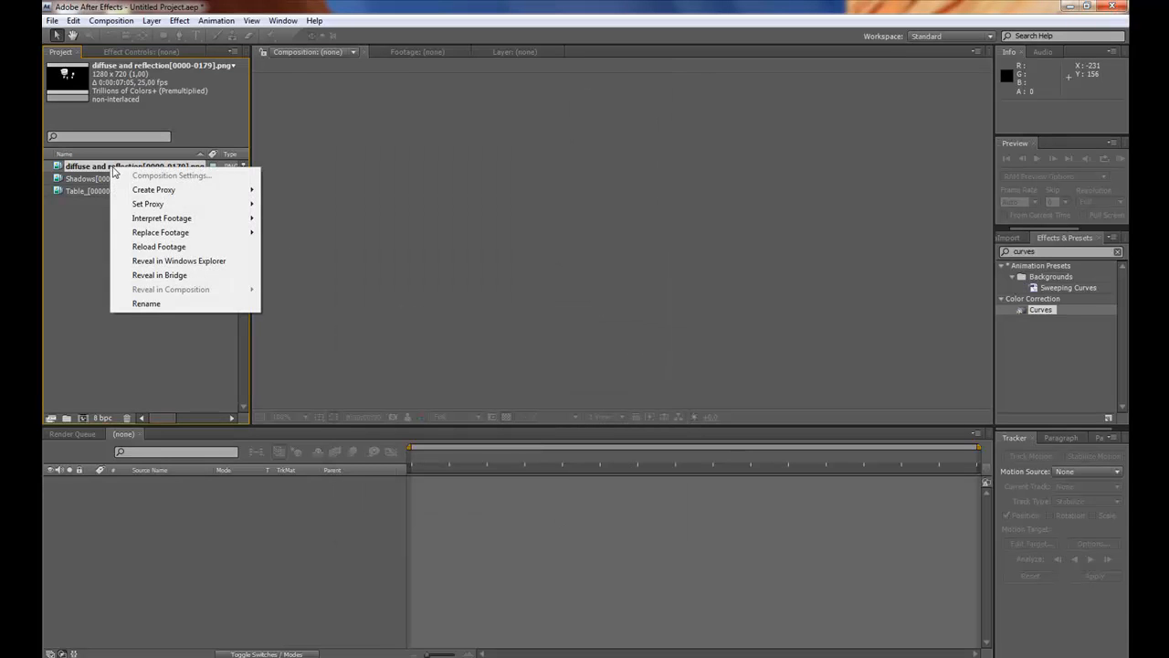
mouse_move(161, 217)
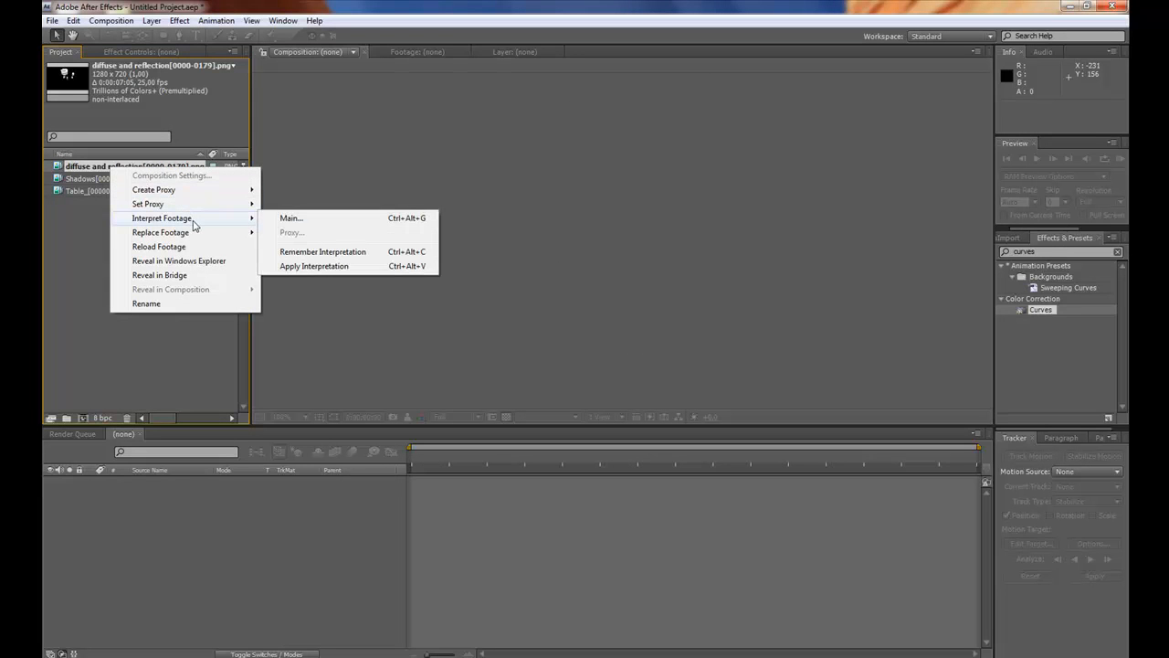
mouse_move(321, 252)
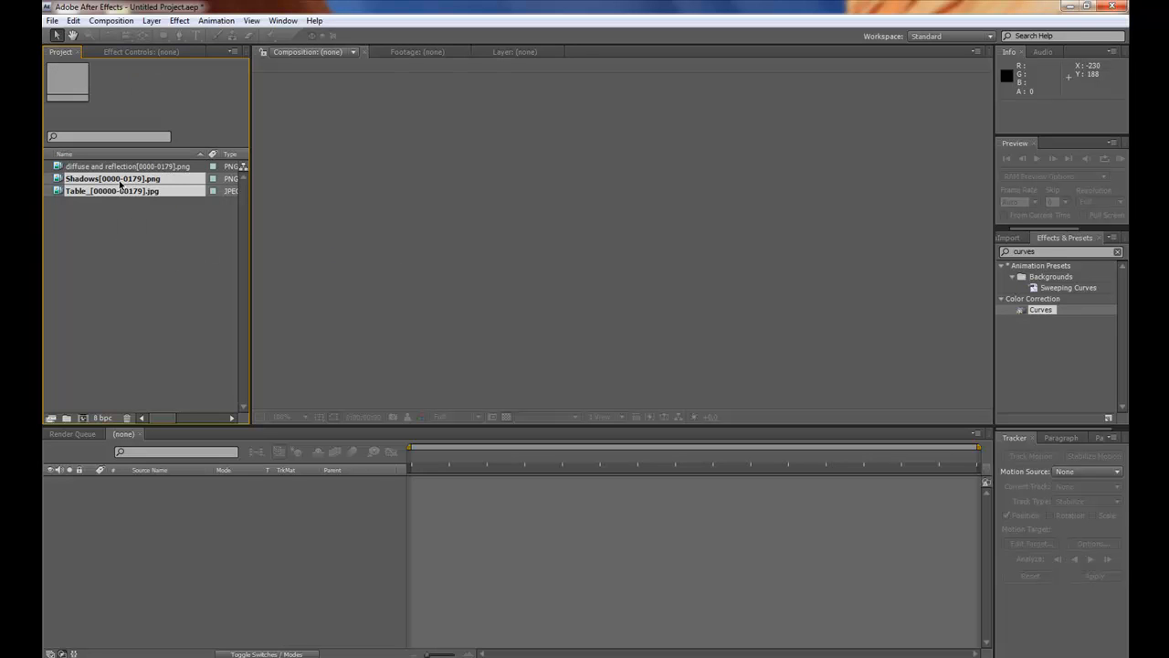
right_click(119, 179)
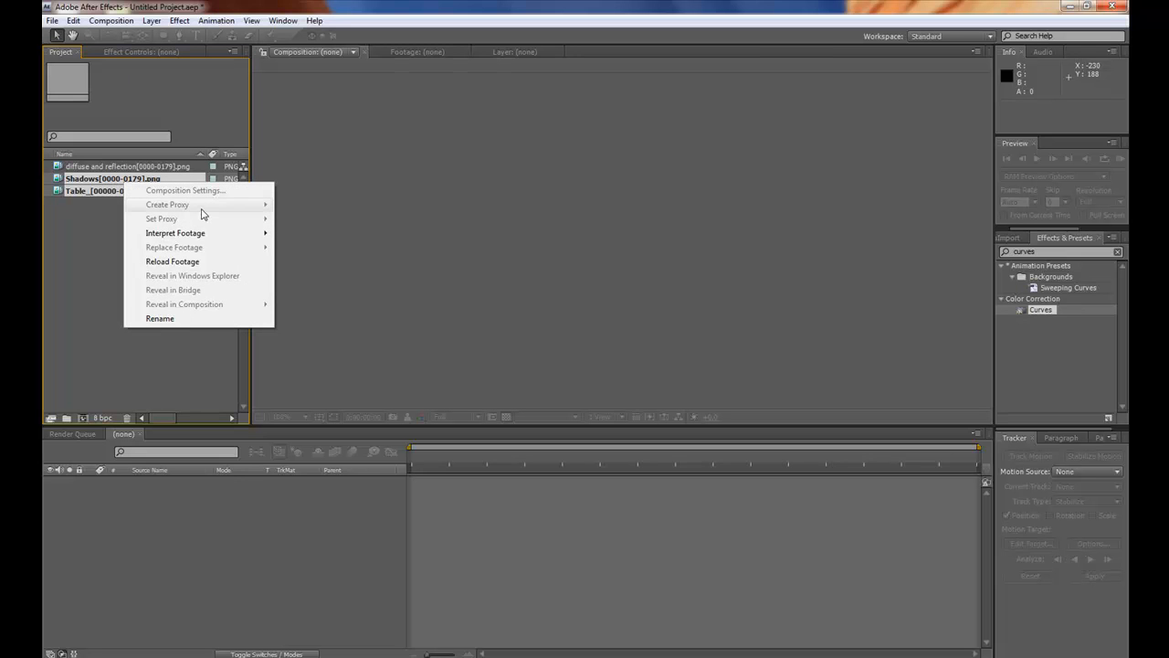
mouse_move(176, 233)
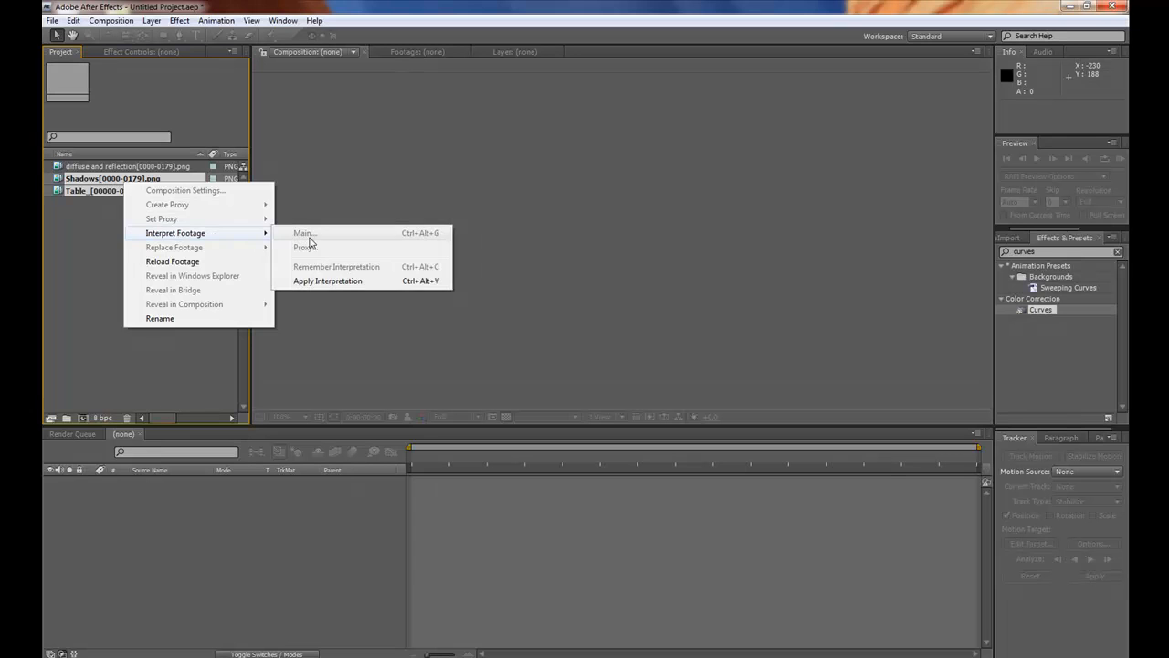
left_click(168, 255)
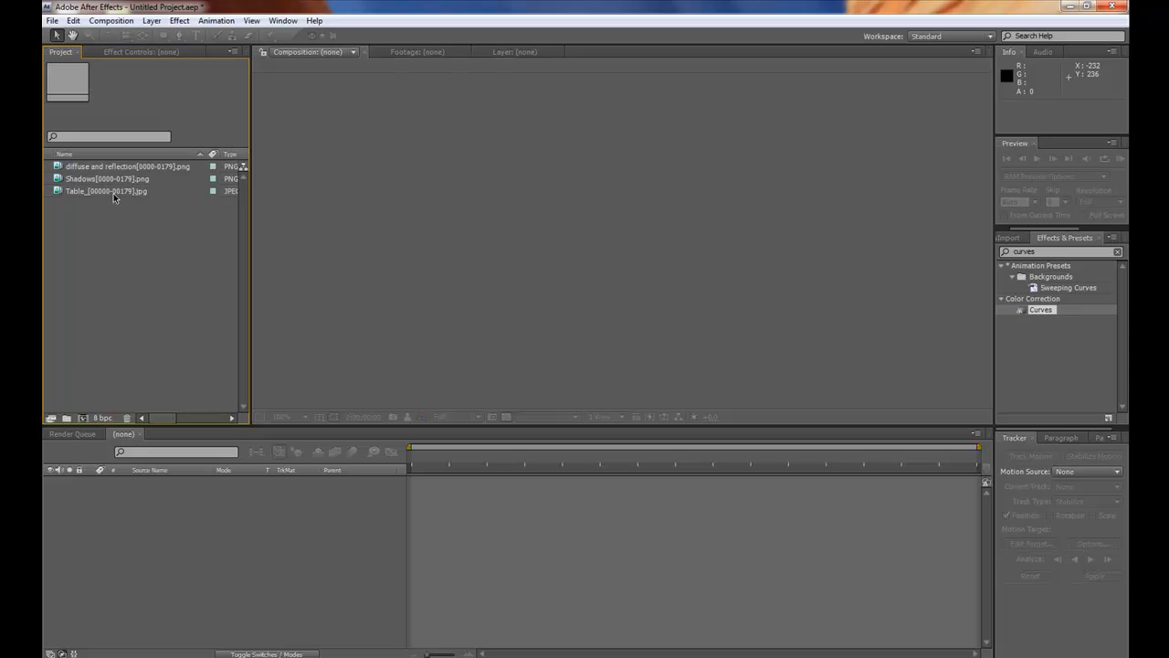
Step: Create a new Table composition from the Table JPEG sequence
left_click(106, 194)
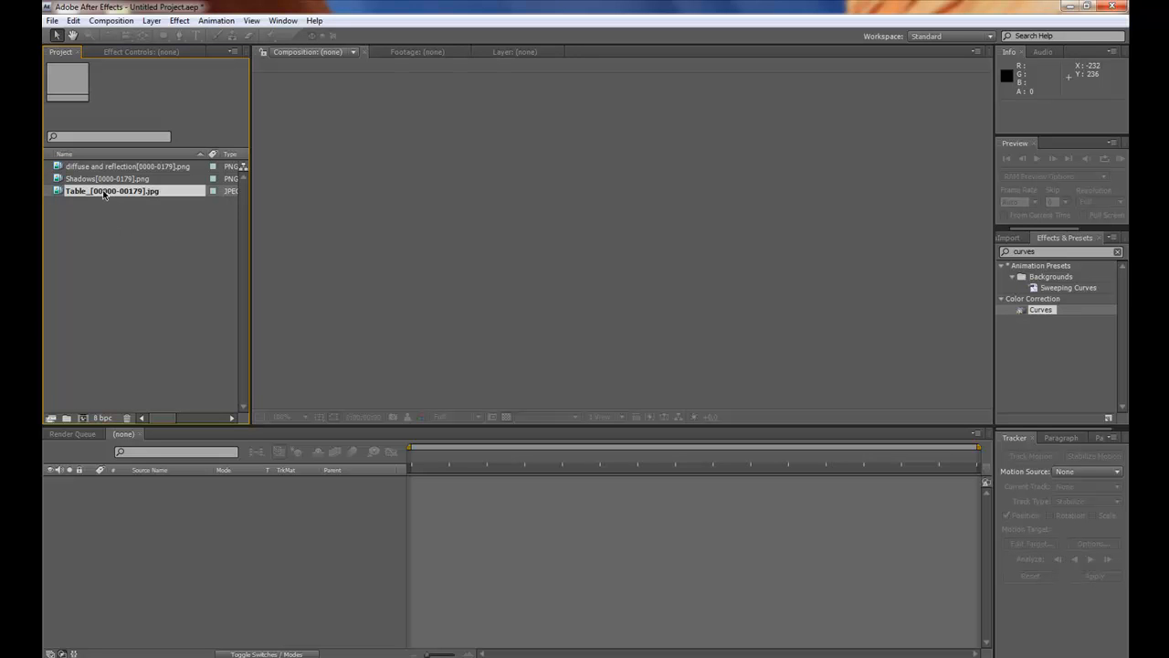
left_click(106, 192)
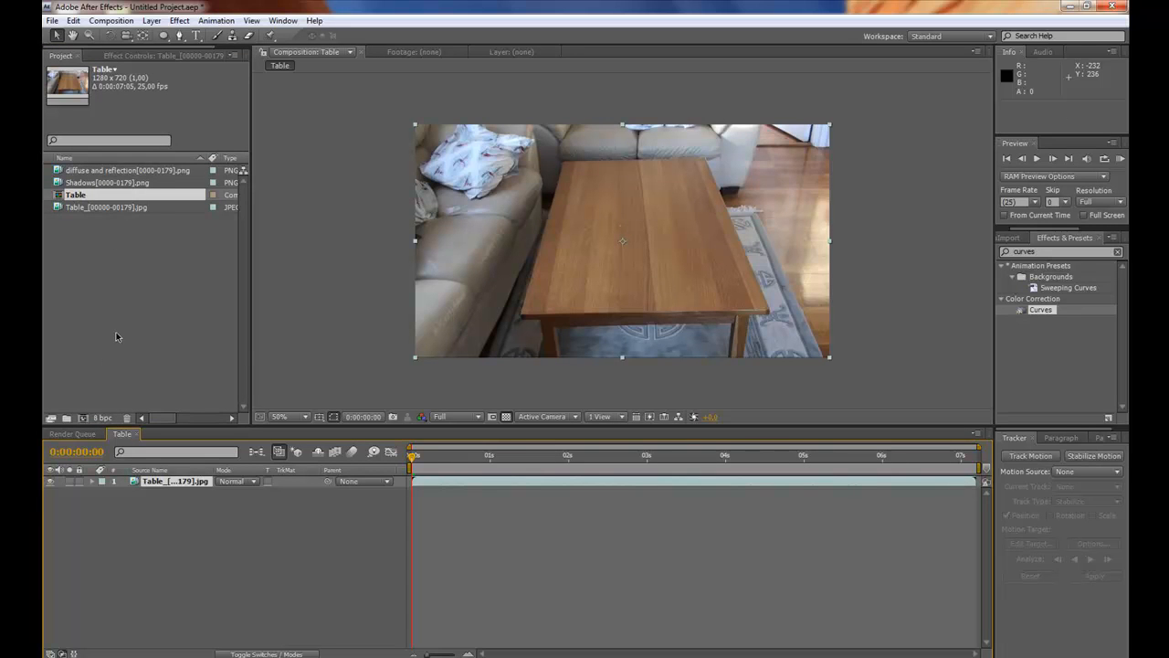
mouse_move(88, 372)
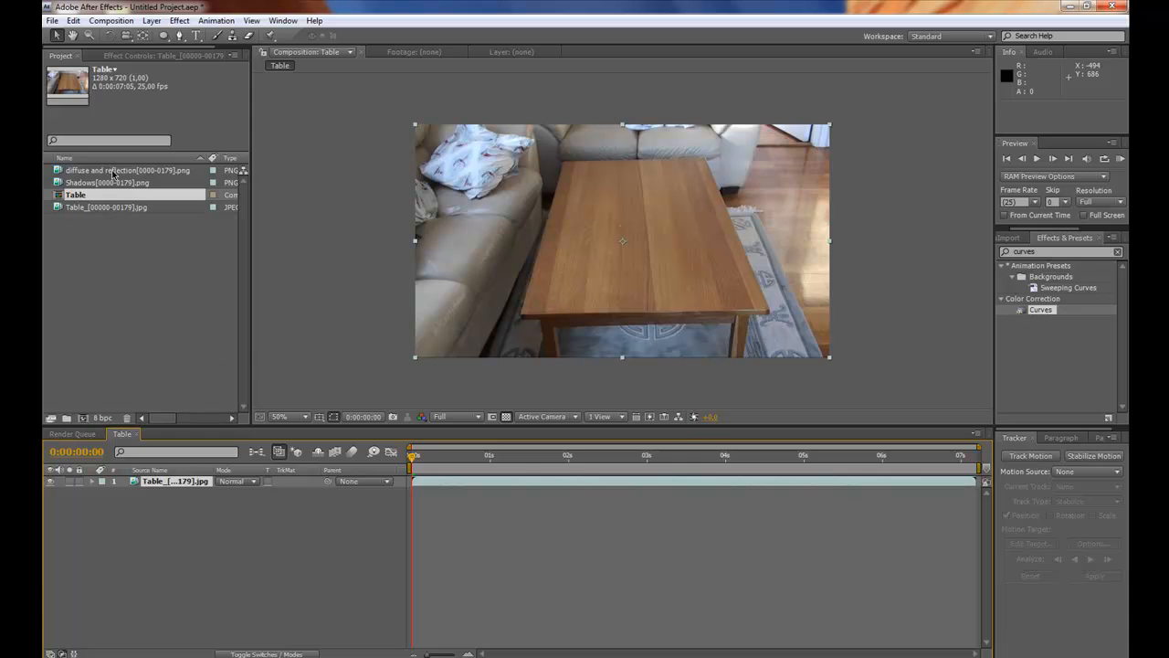
Step: Stack the diffuse-and-reflection and Shadows sequences above the Table footage and scrub to check the pots
left_click(128, 170)
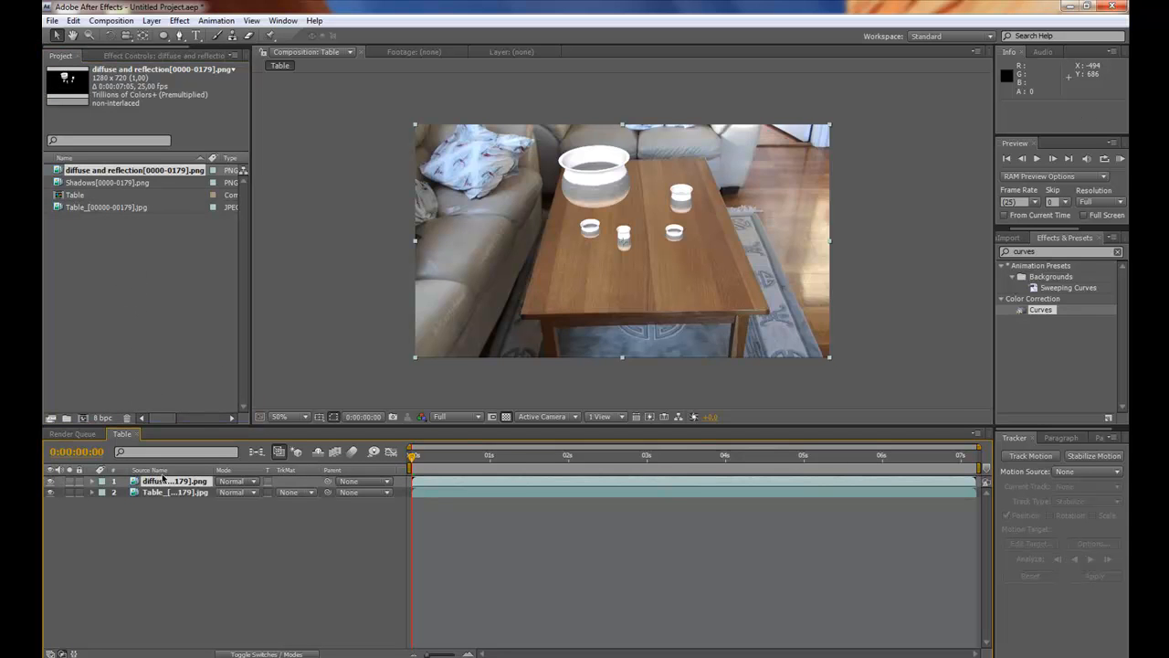
left_click(489, 455)
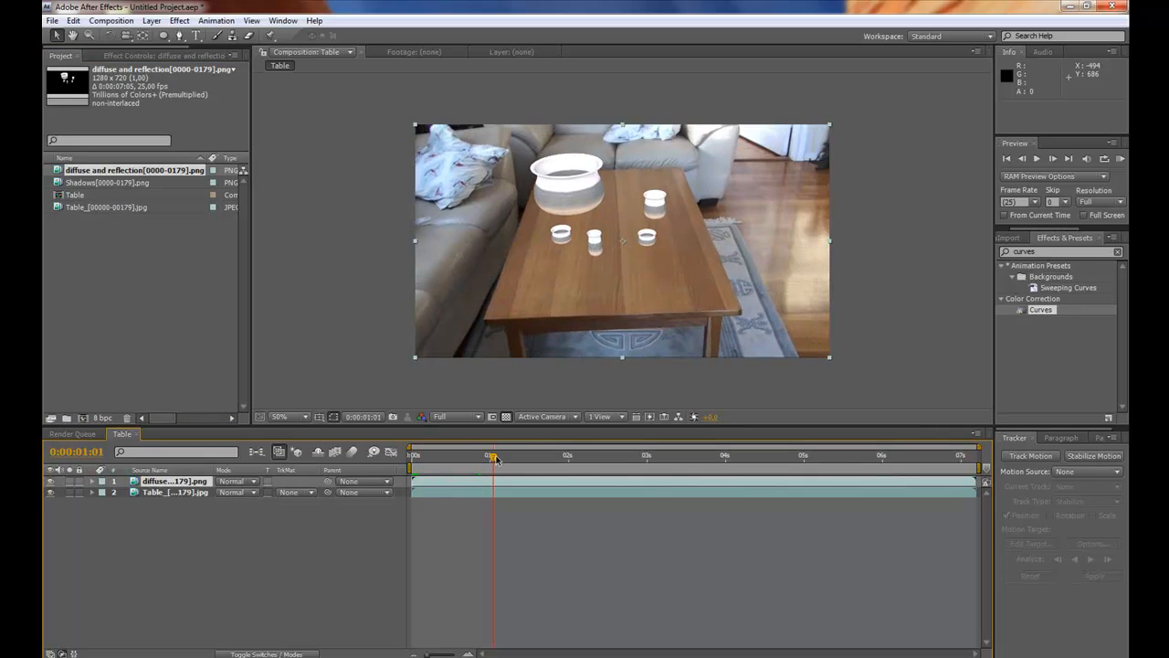
left_click_drag(494, 453, 438, 453)
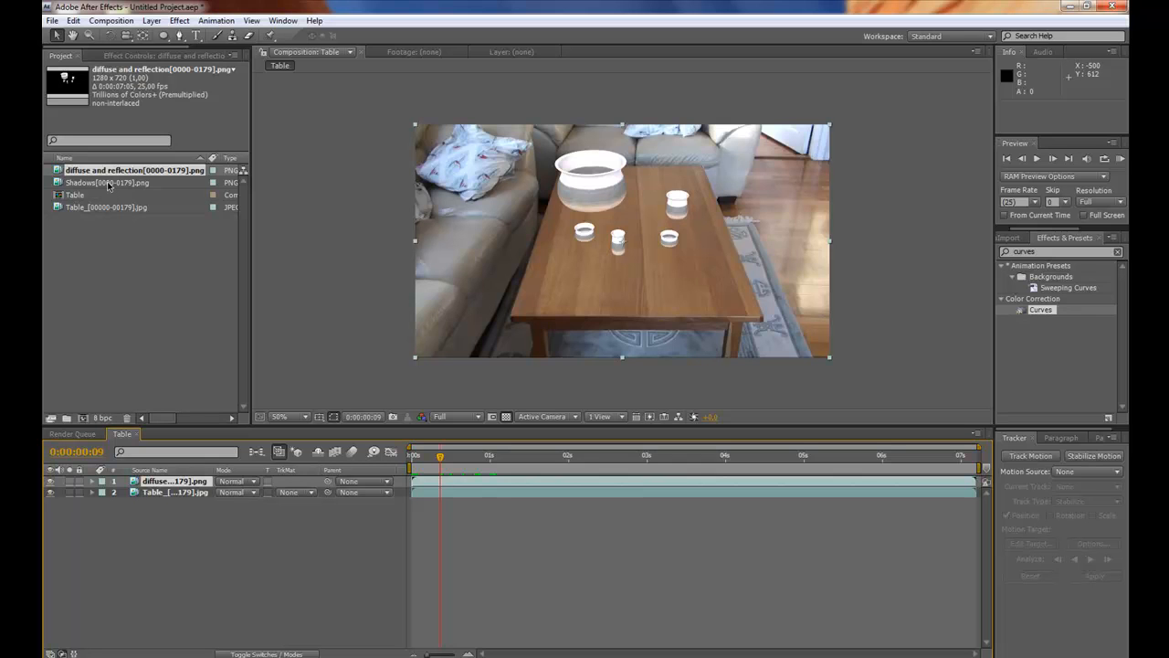
left_click(109, 182)
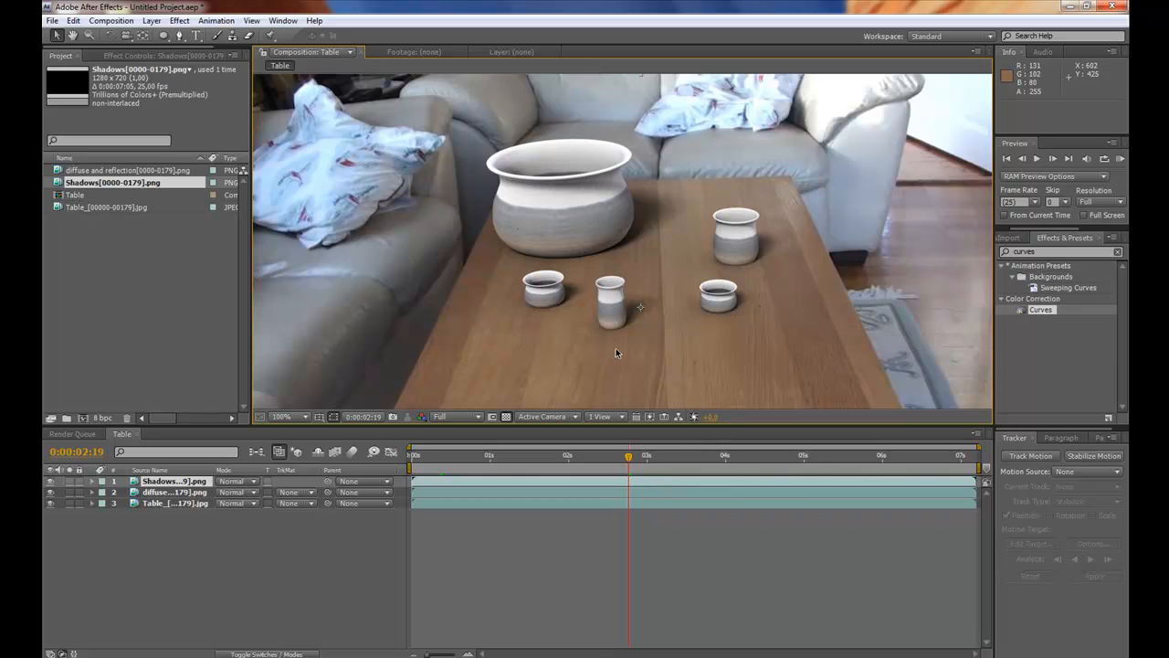
mouse_move(461, 460)
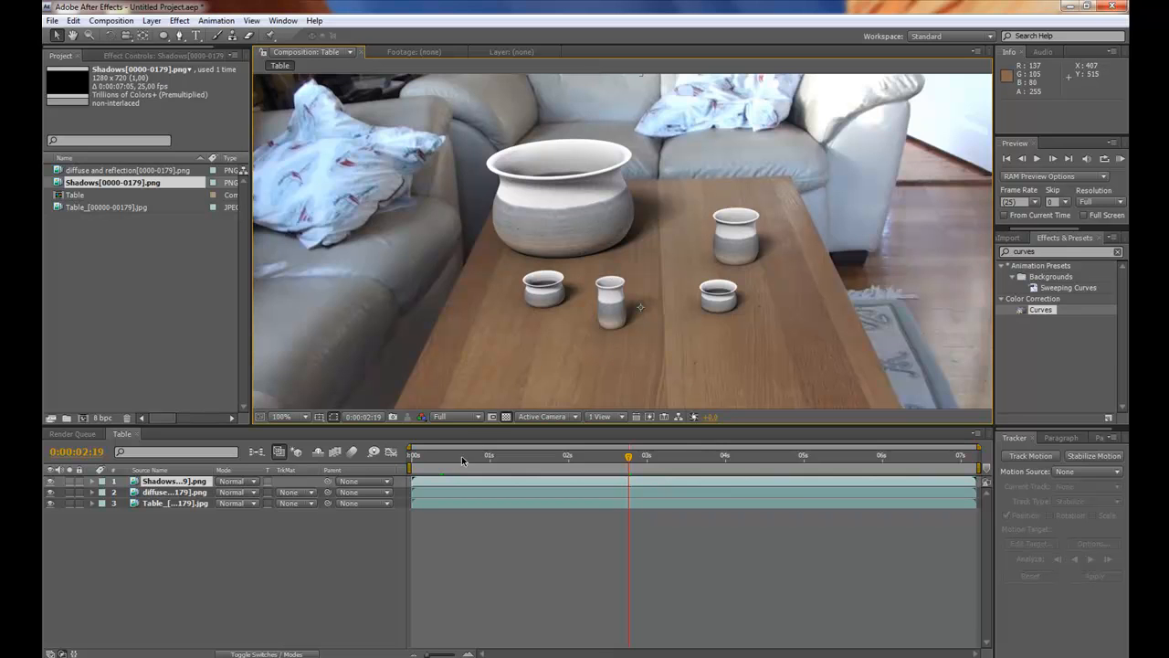
mouse_move(457, 458)
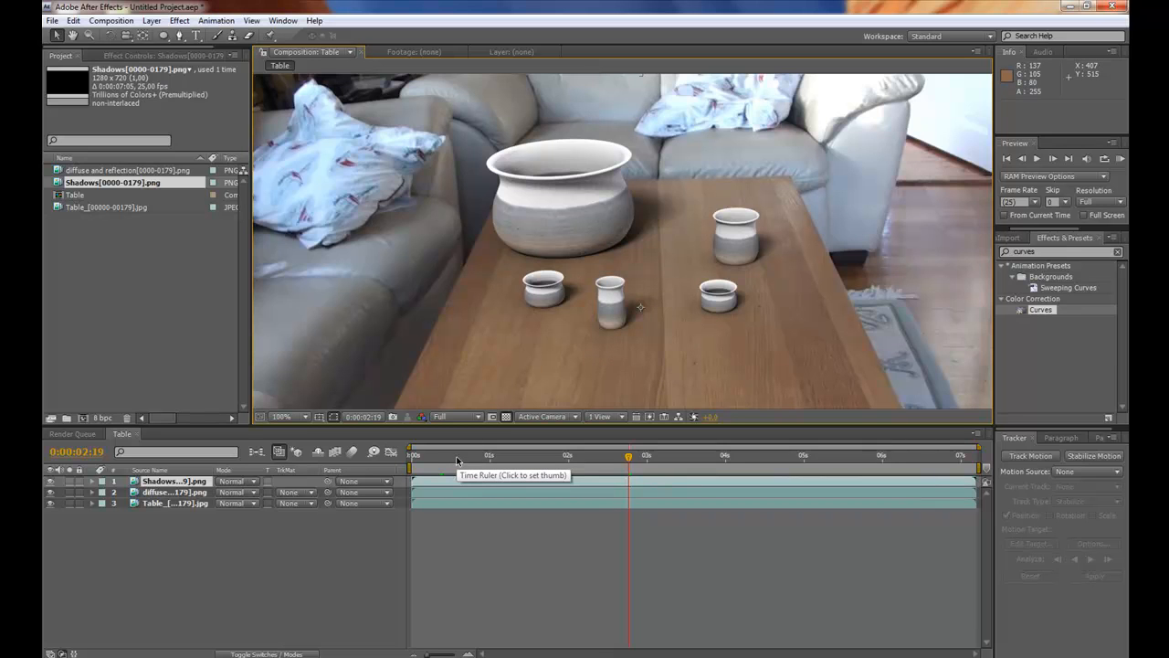
Step: Apply an Exposure effect to the diffuse-and-reflection pots layer, then select the Shadows layer
left_click(455, 456)
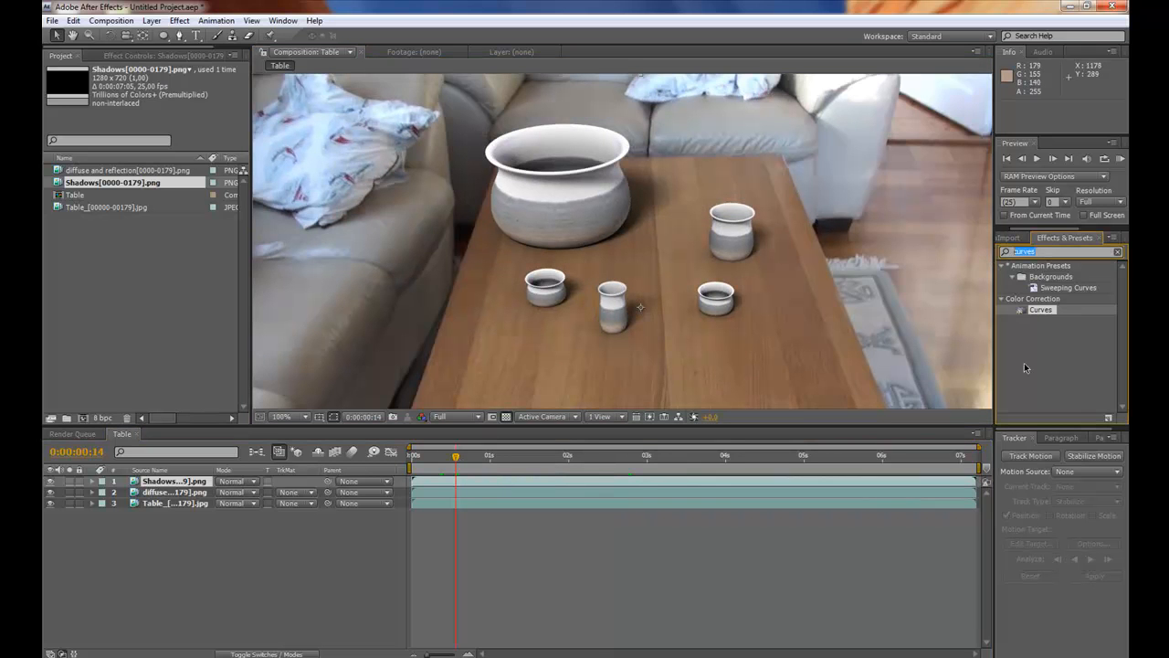
type("expos")
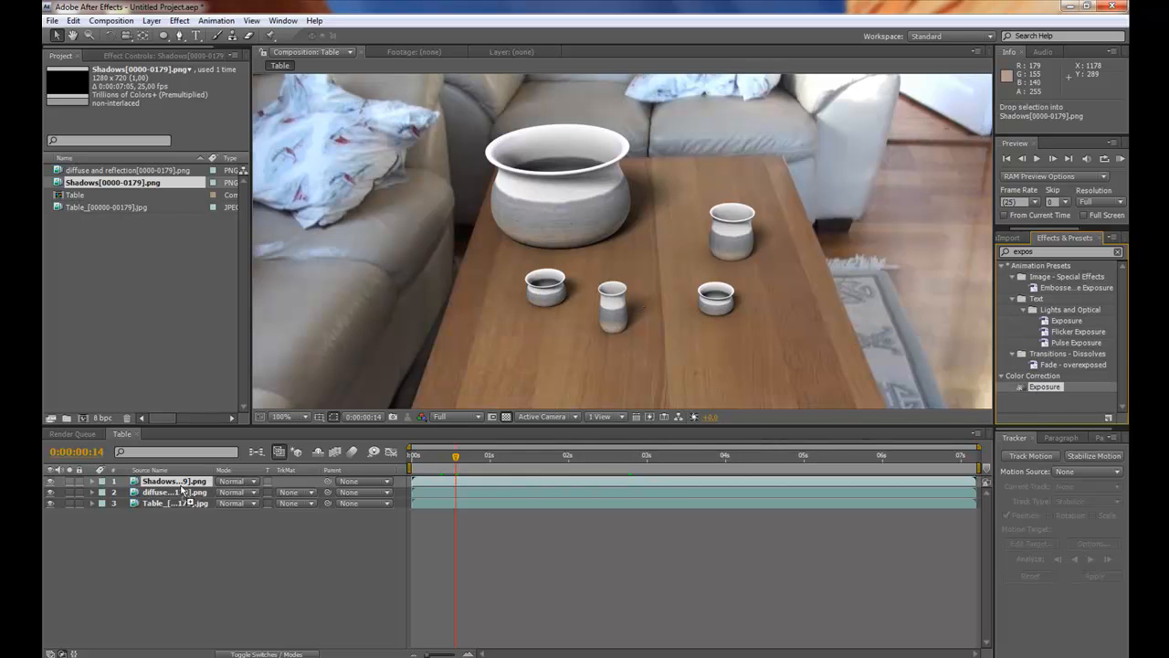
left_click(168, 494)
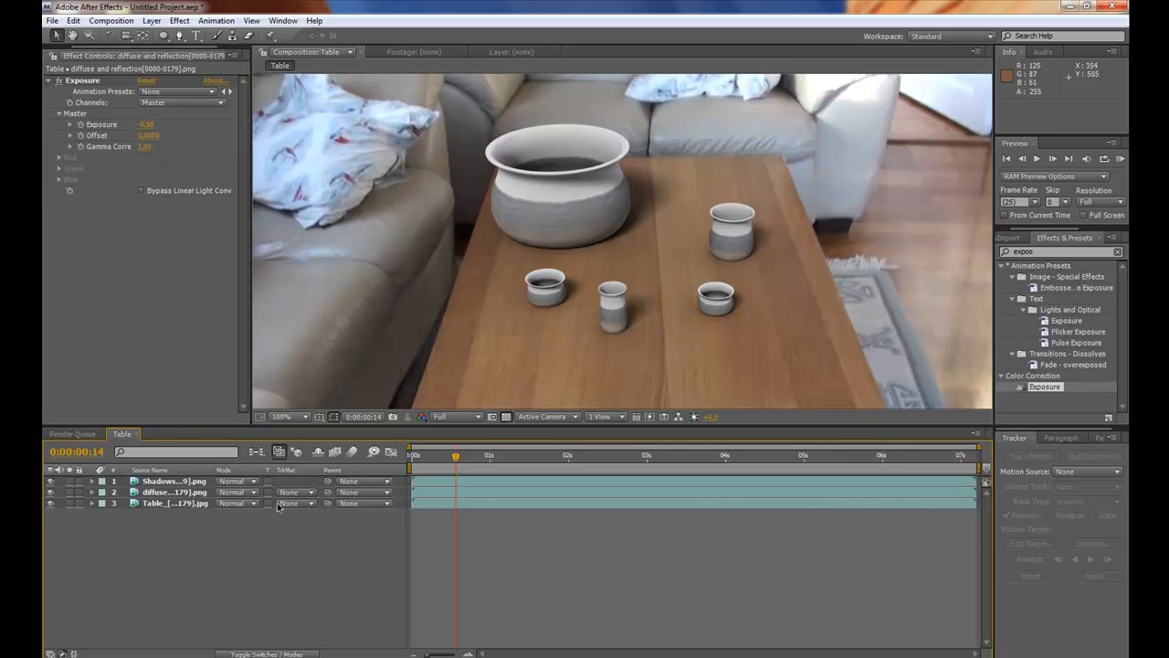
left_click(171, 480)
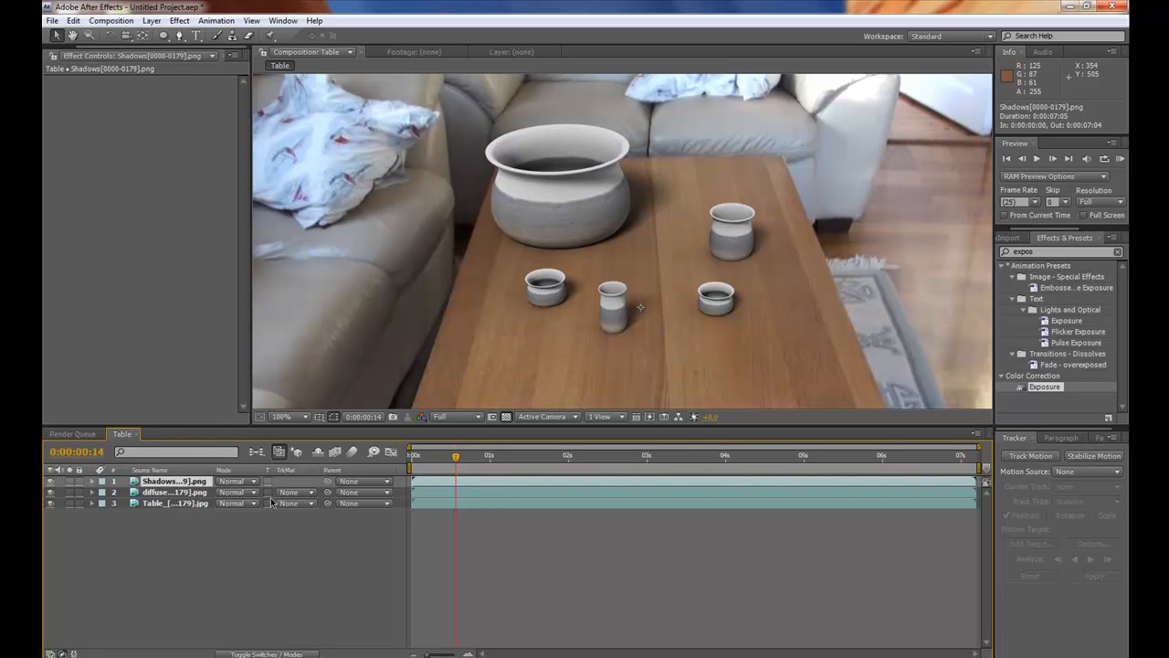
left_click(91, 481)
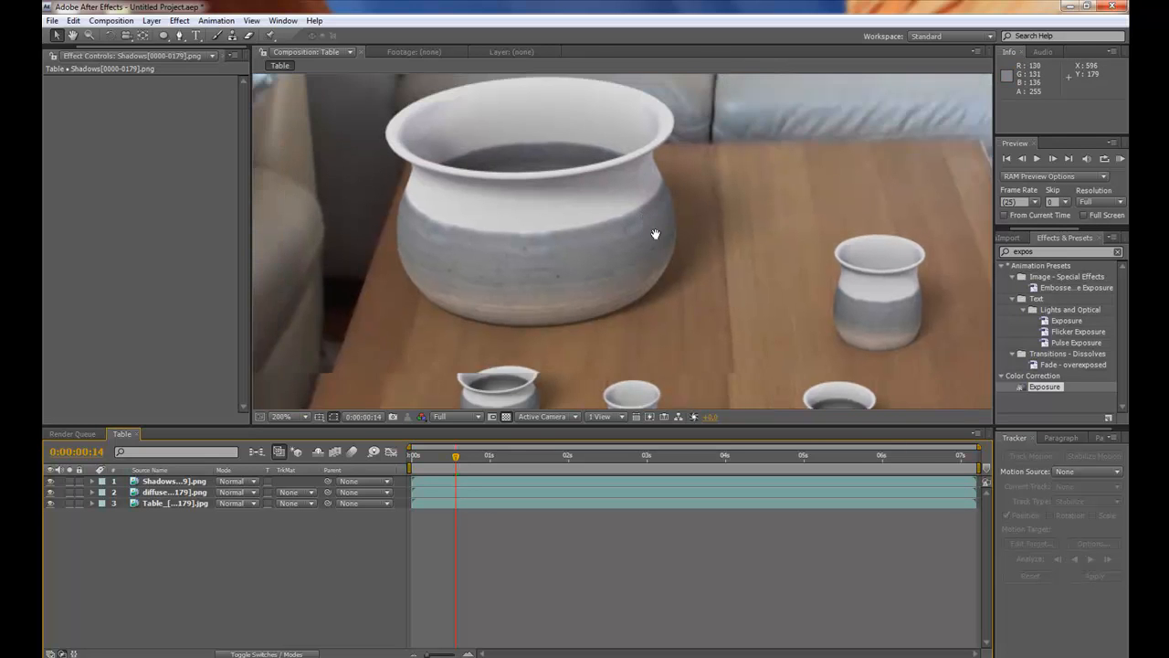
left_click_drag(654, 233, 617, 355)
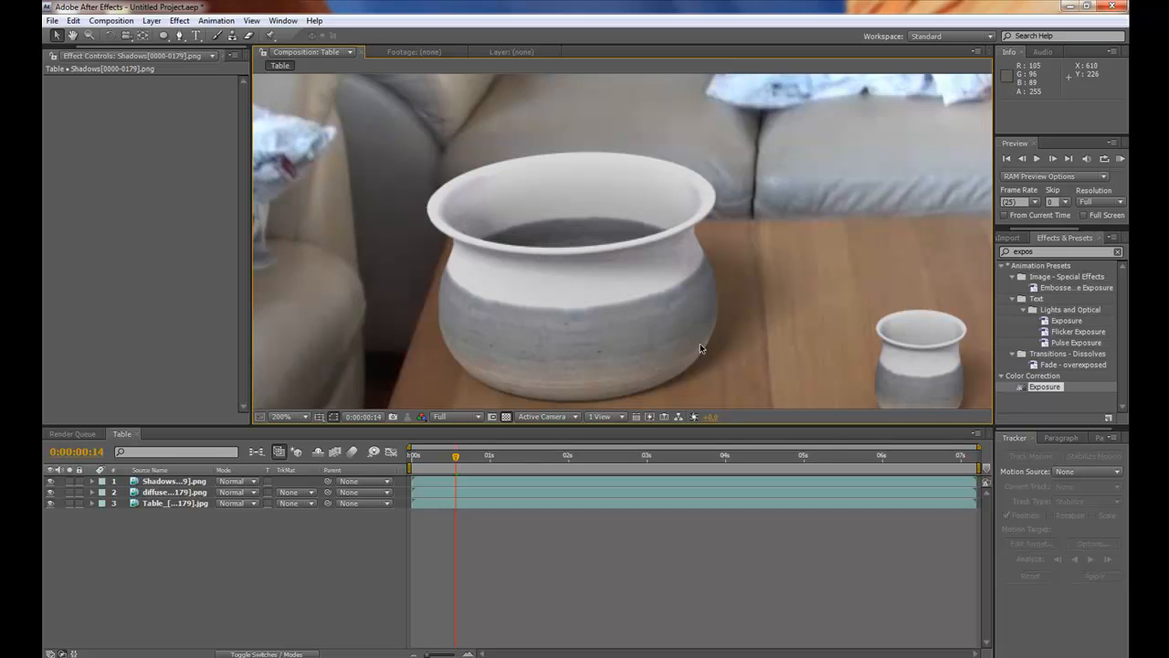
mouse_move(705, 344)
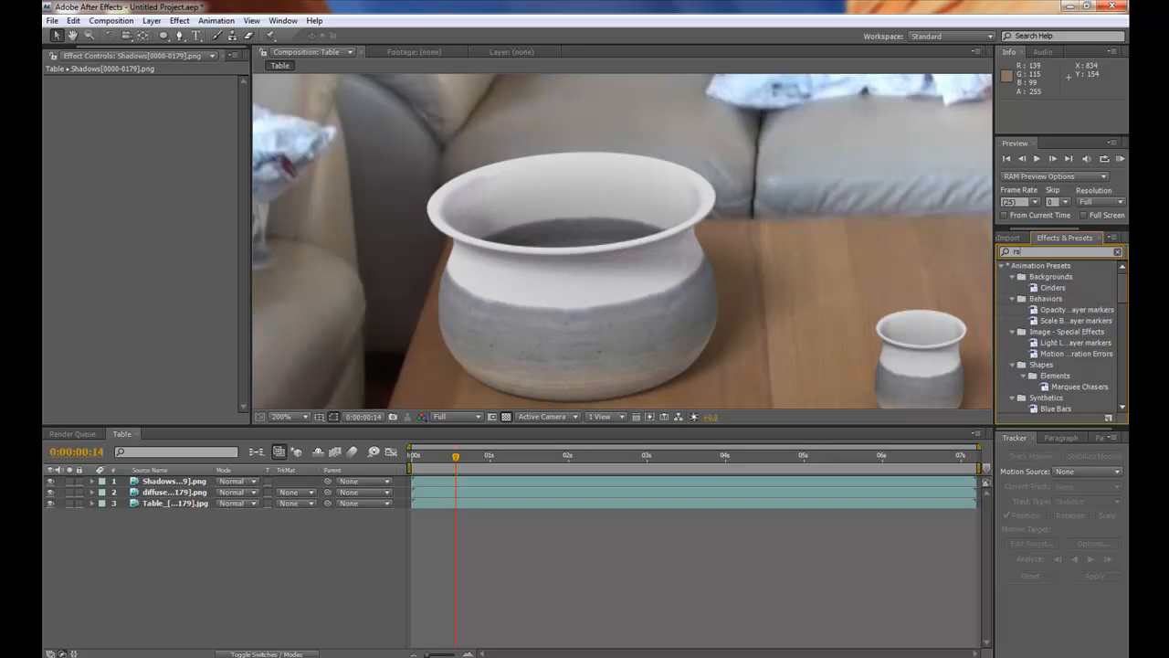
Step: Search Effects & Presets for RSMB and select the pots and shadows layers for pre-composing
type("rsmb")
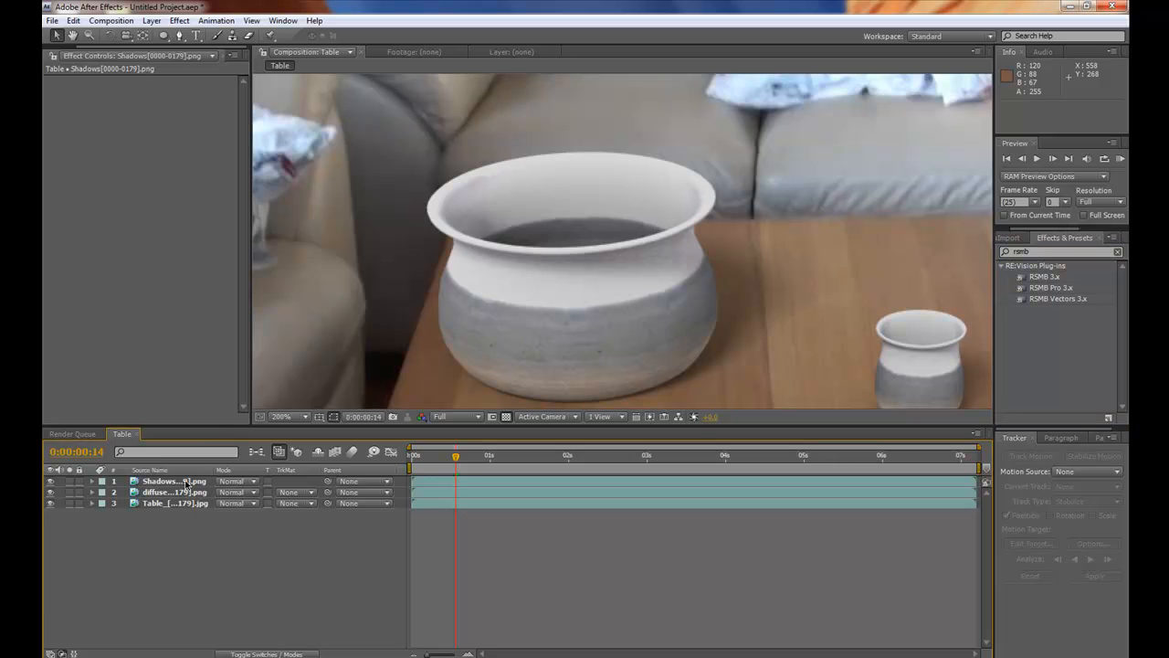
left_click(172, 480)
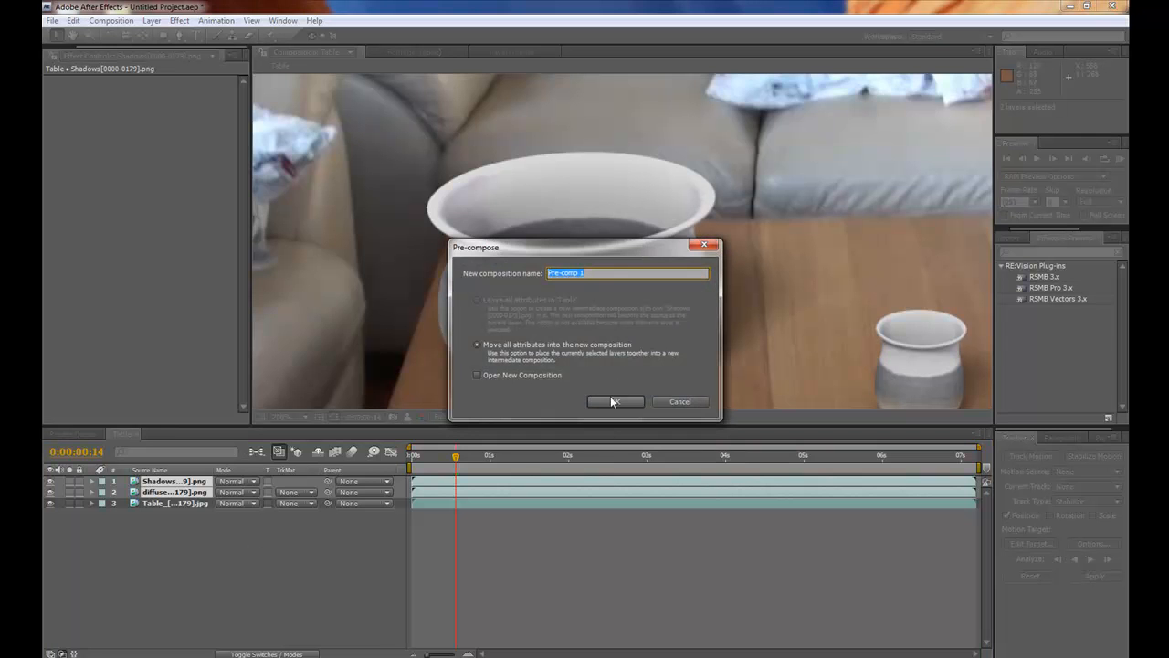
Step: Nest the layers into Pre-comp 1 and apply RSMB motion blur, checking a later frame
left_click(617, 402)
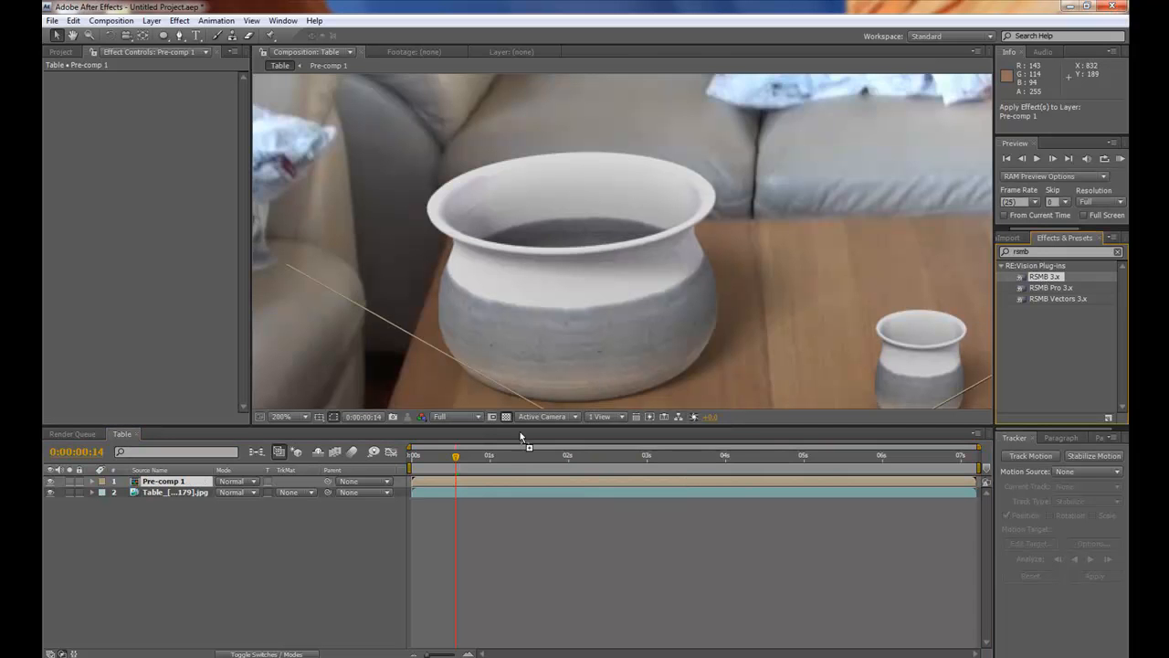
double_click(1041, 276)
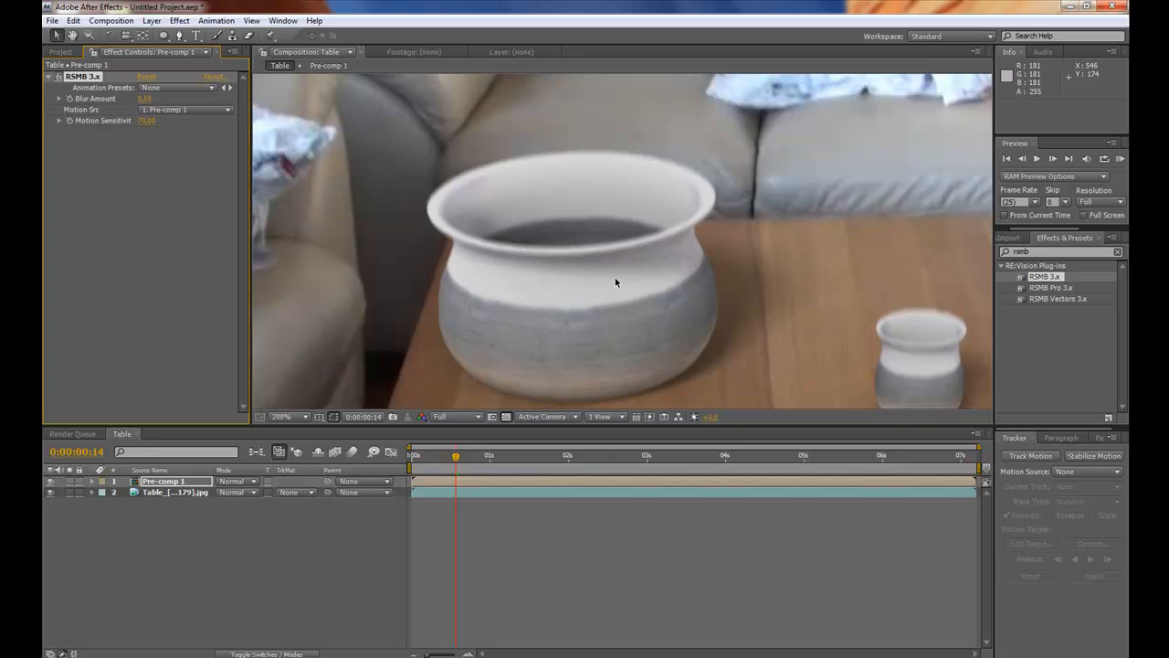
left_click(289, 416)
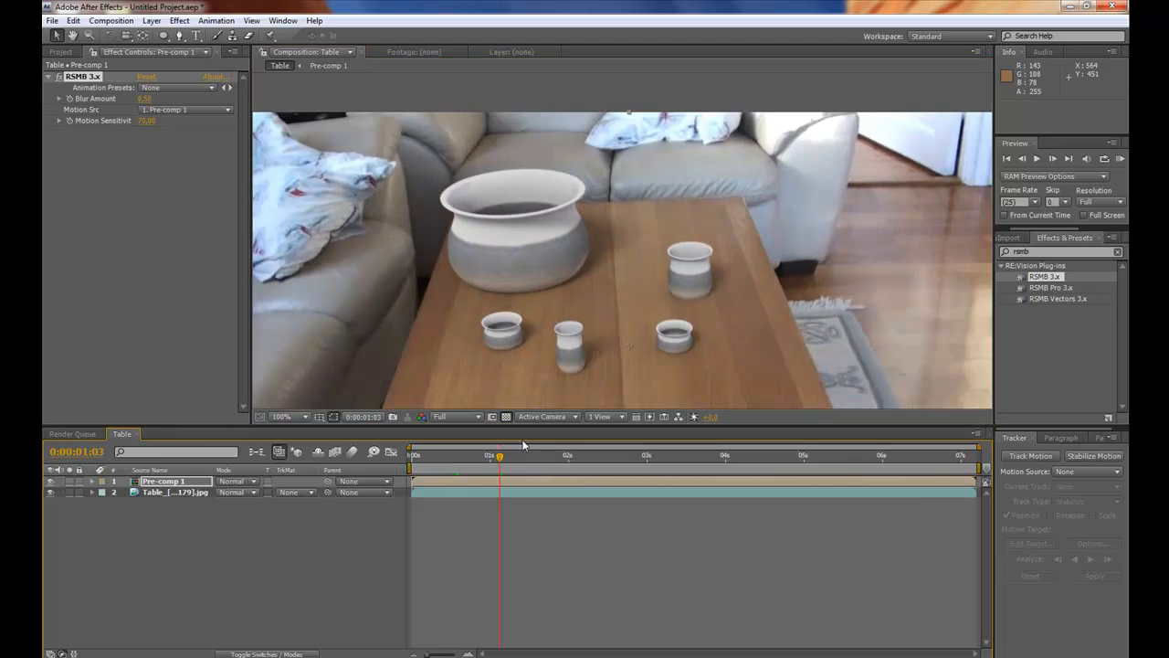
left_click(285, 417)
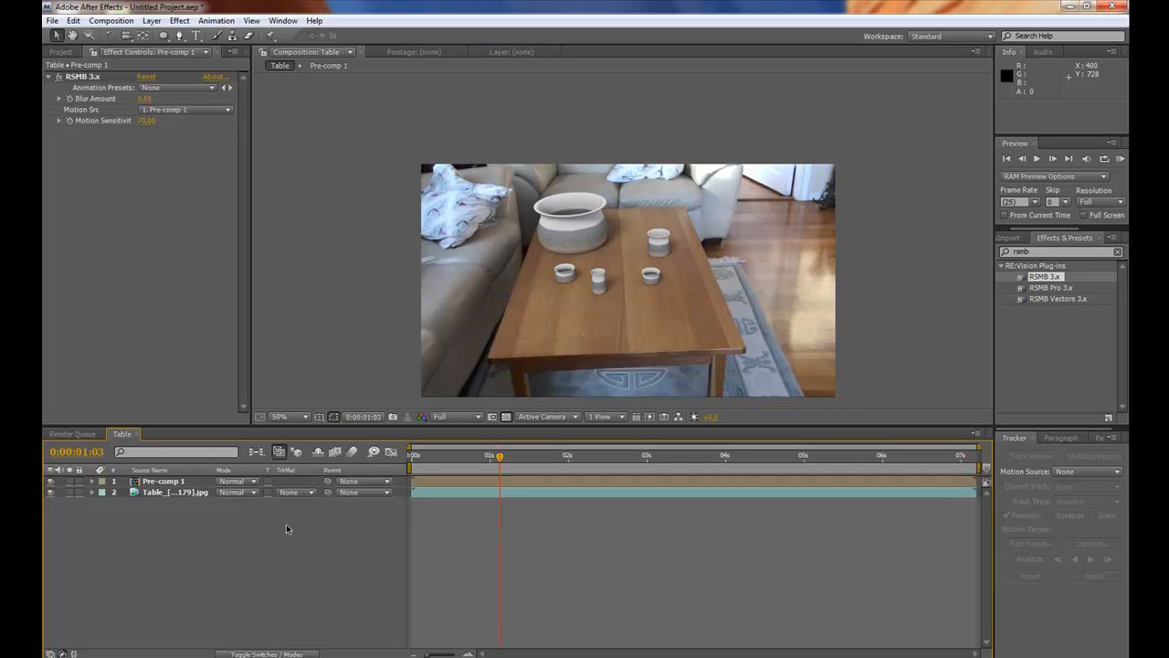
mouse_move(260, 548)
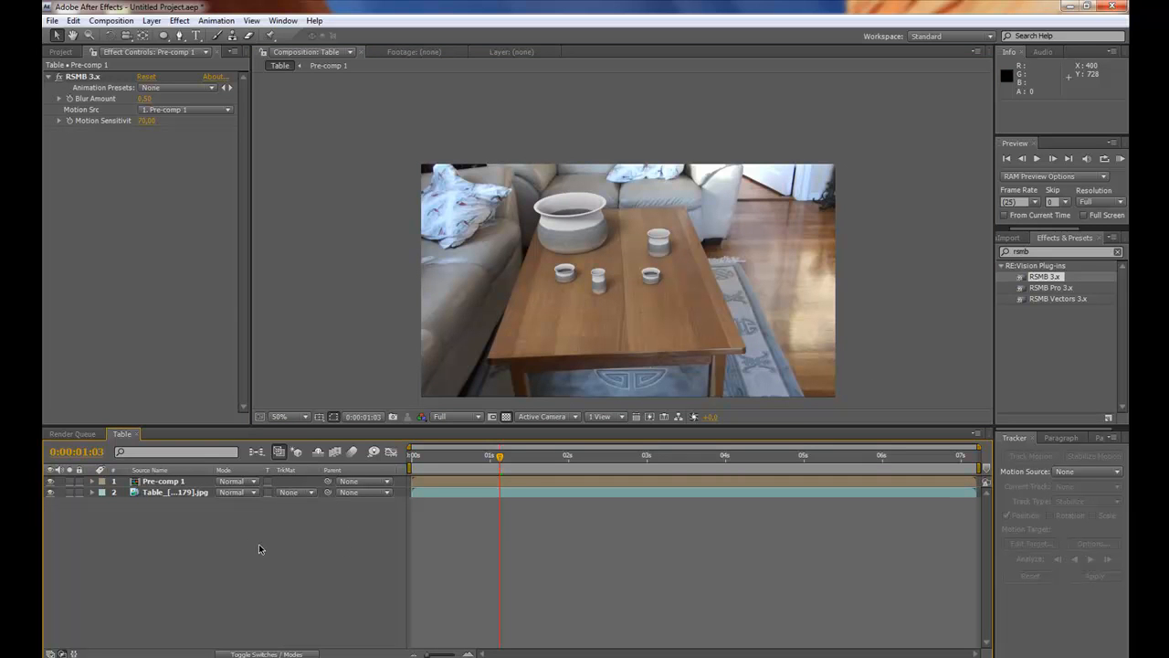
Step: Add Adjustment Layer 1 to the composition and apply the Curves effect to it
right_click(259, 548)
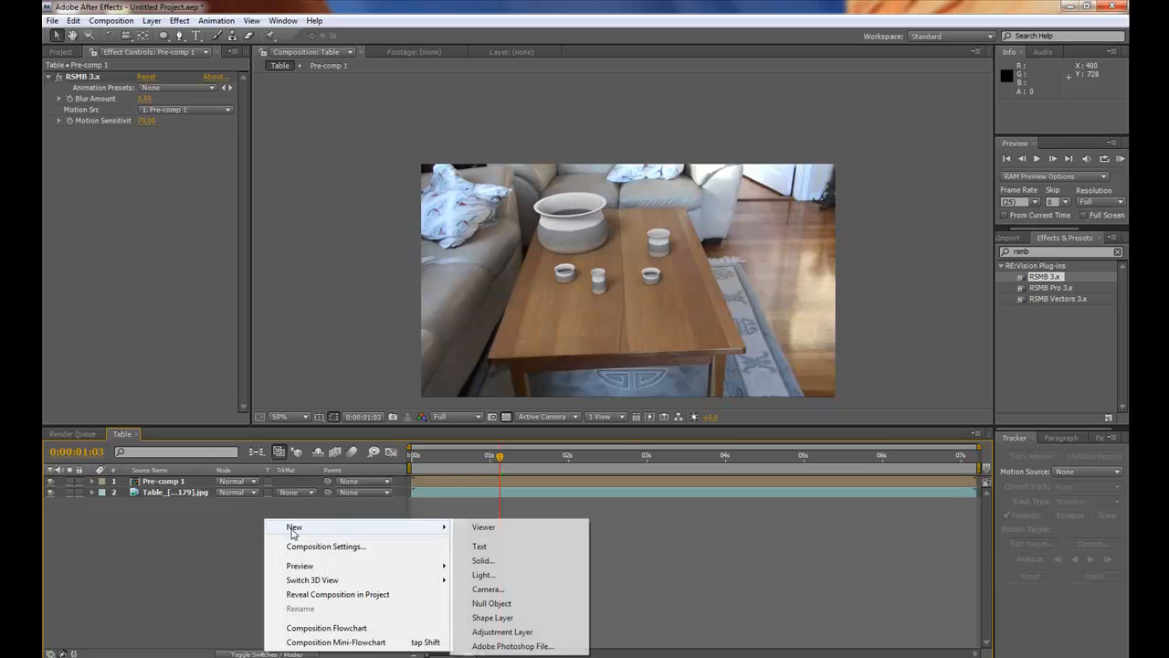
left_click(502, 625)
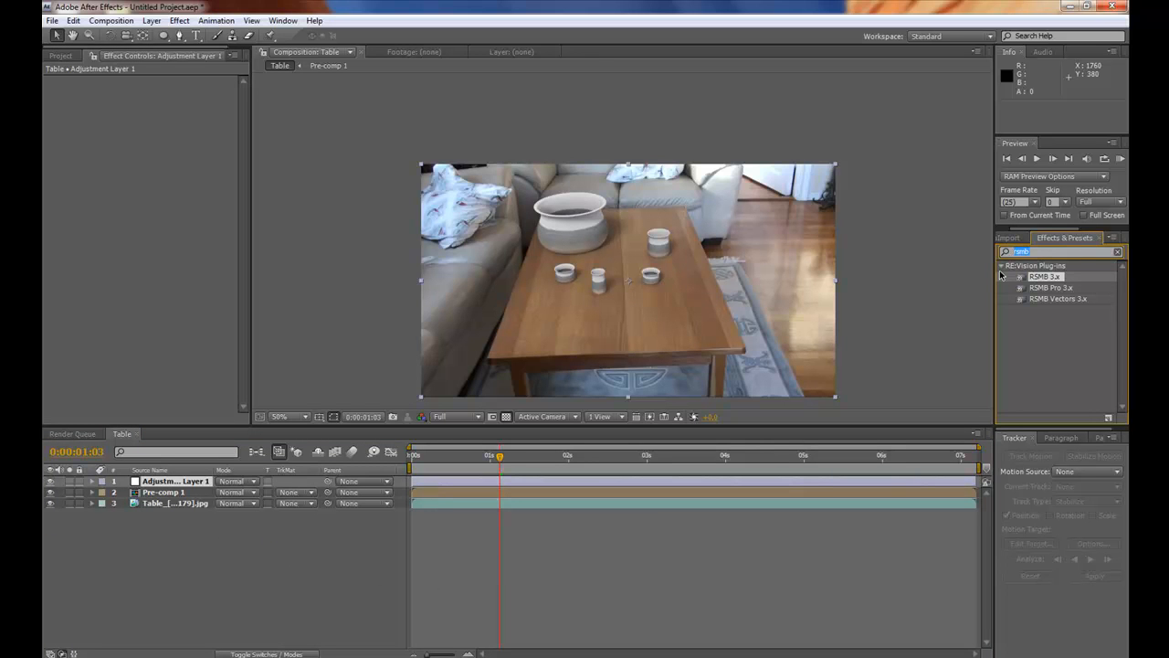
type("c")
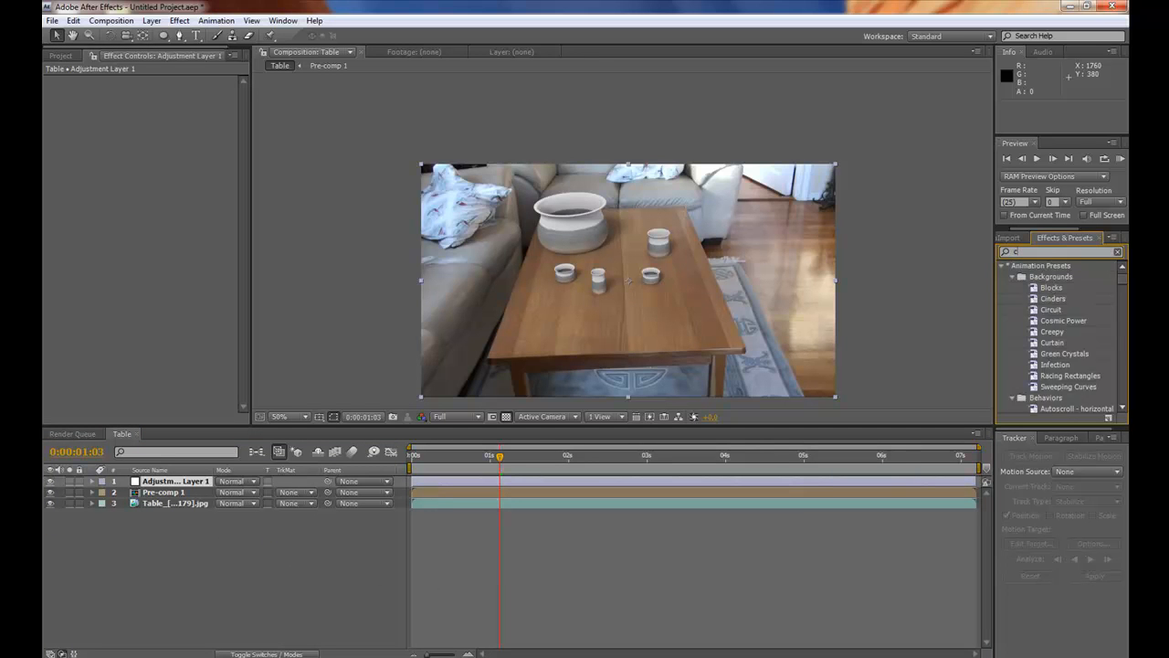
type("curves")
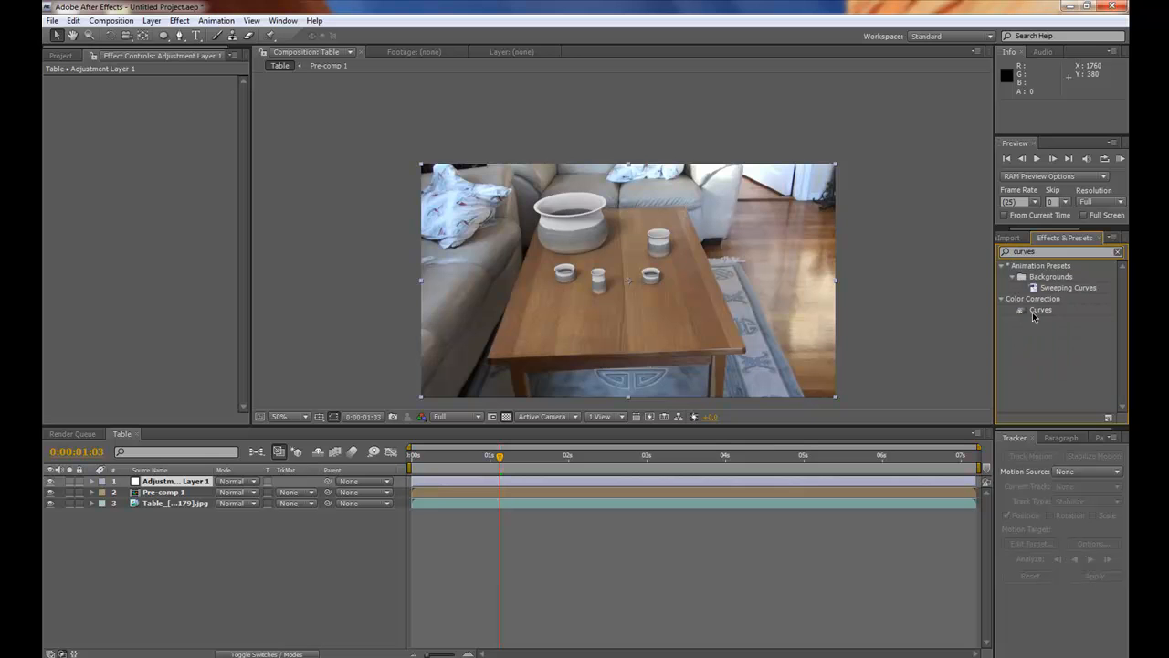
double_click(1042, 310)
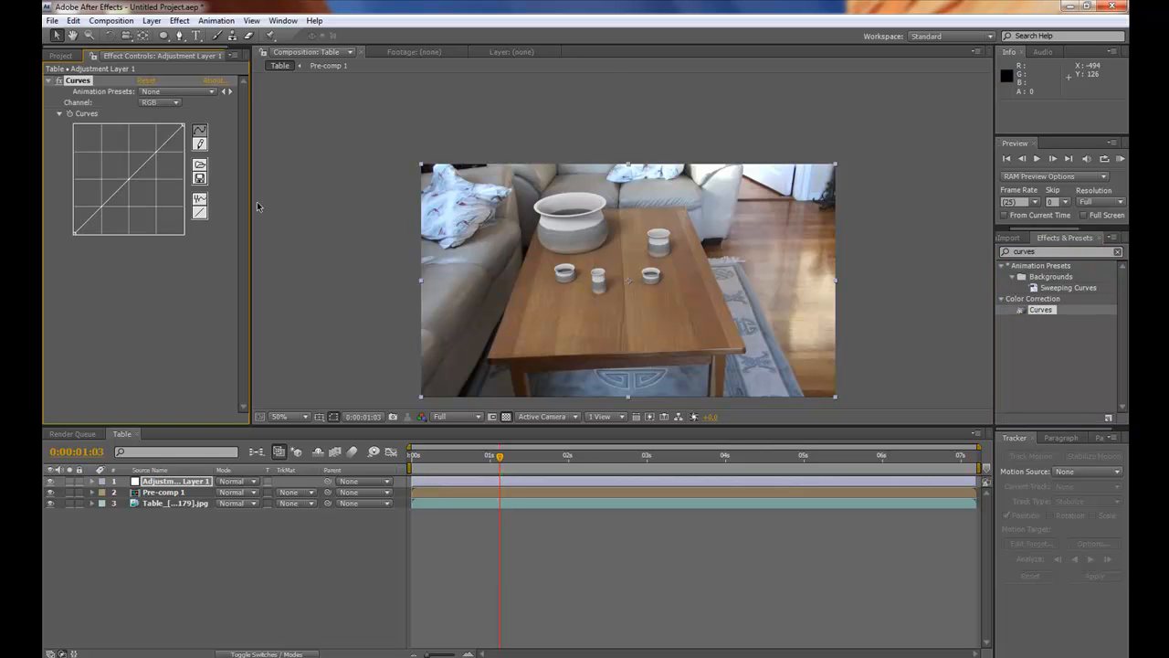
Step: Bend the curve into an S-shape, shadows down and highlights up, to boost contrast
left_click_drag(128, 174, 124, 201)
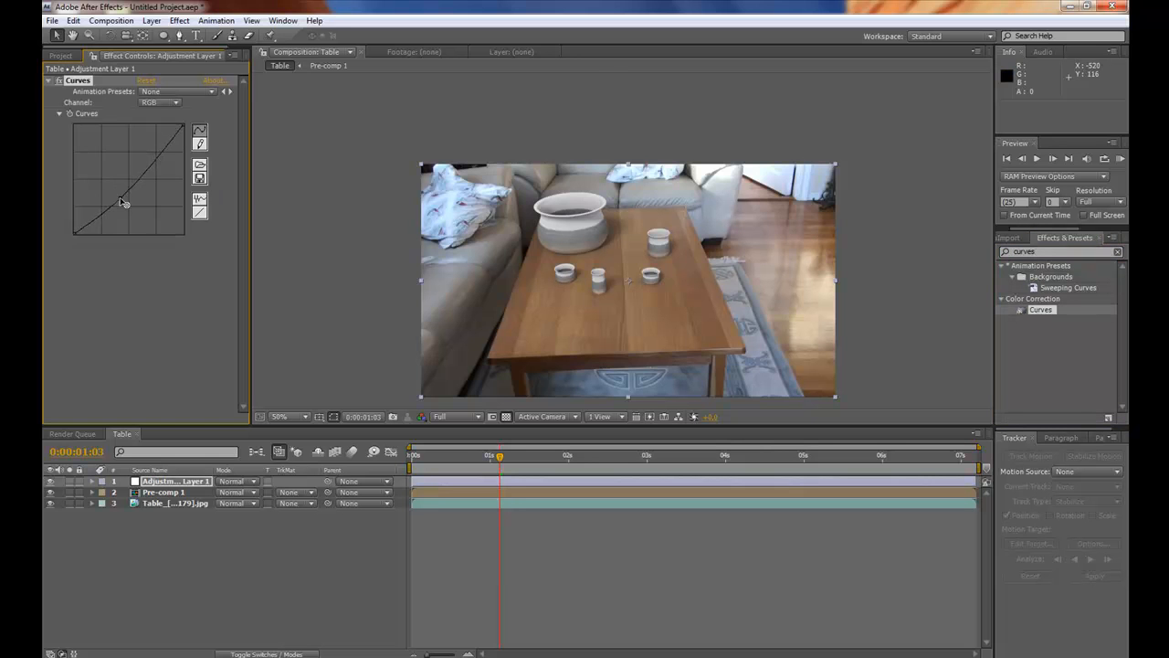
left_click_drag(125, 201, 153, 168)
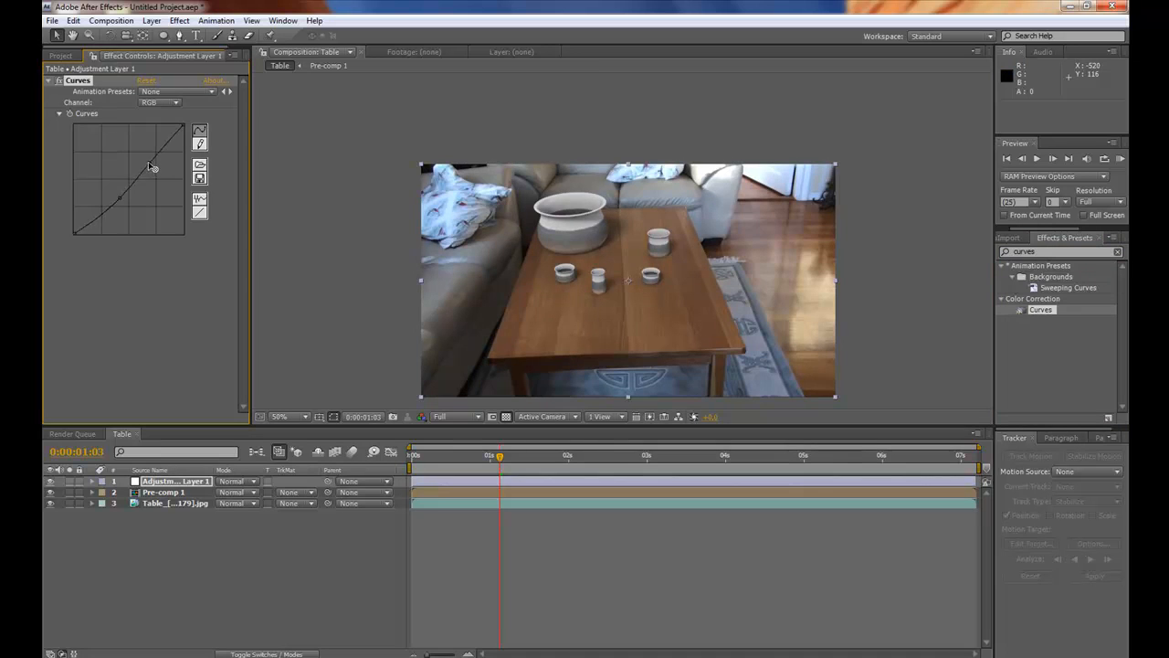
left_click_drag(154, 168, 132, 154)
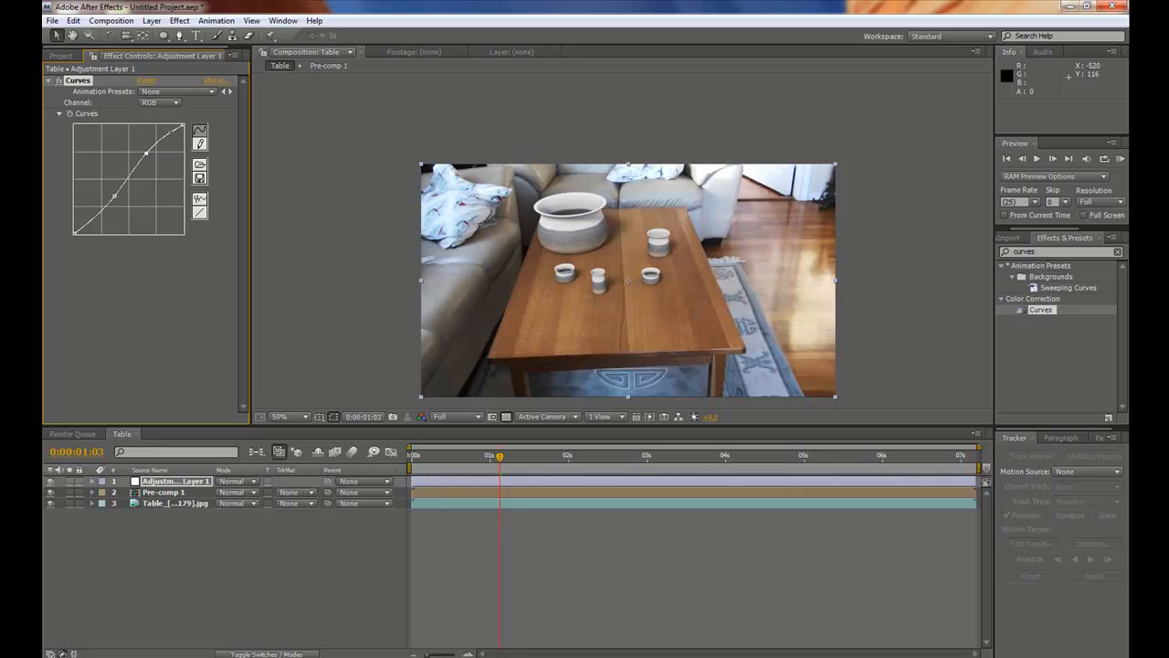
mouse_move(115, 314)
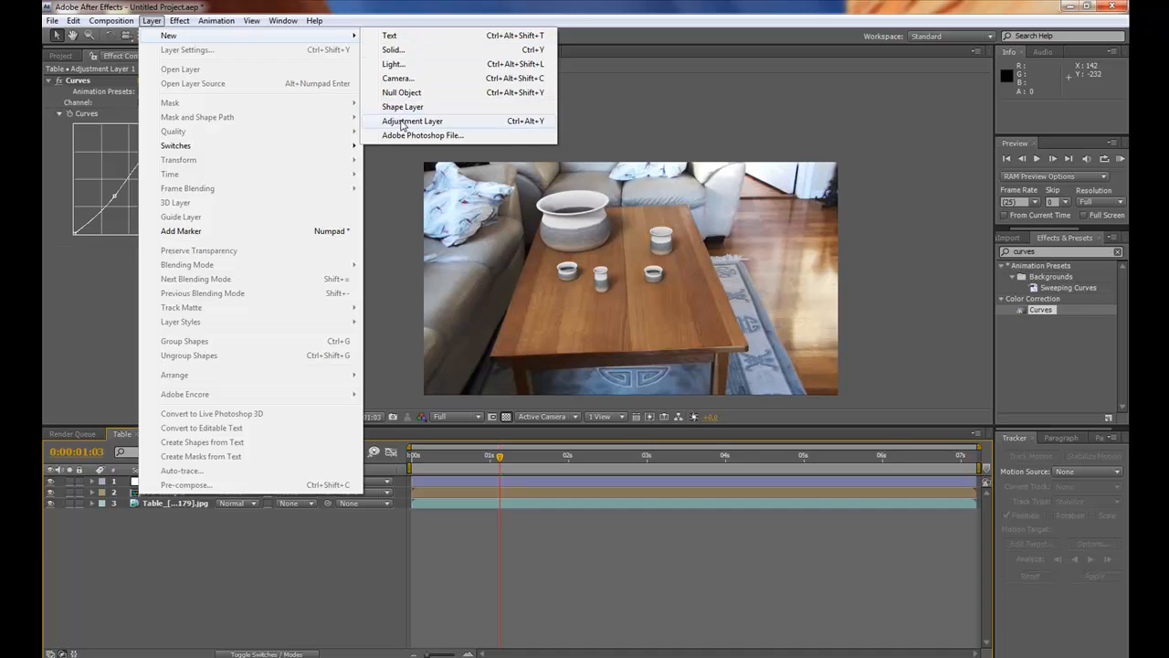
Step: Add a second adjustment layer and pull its curve down so it heavily darkens the footage
left_click(412, 121)
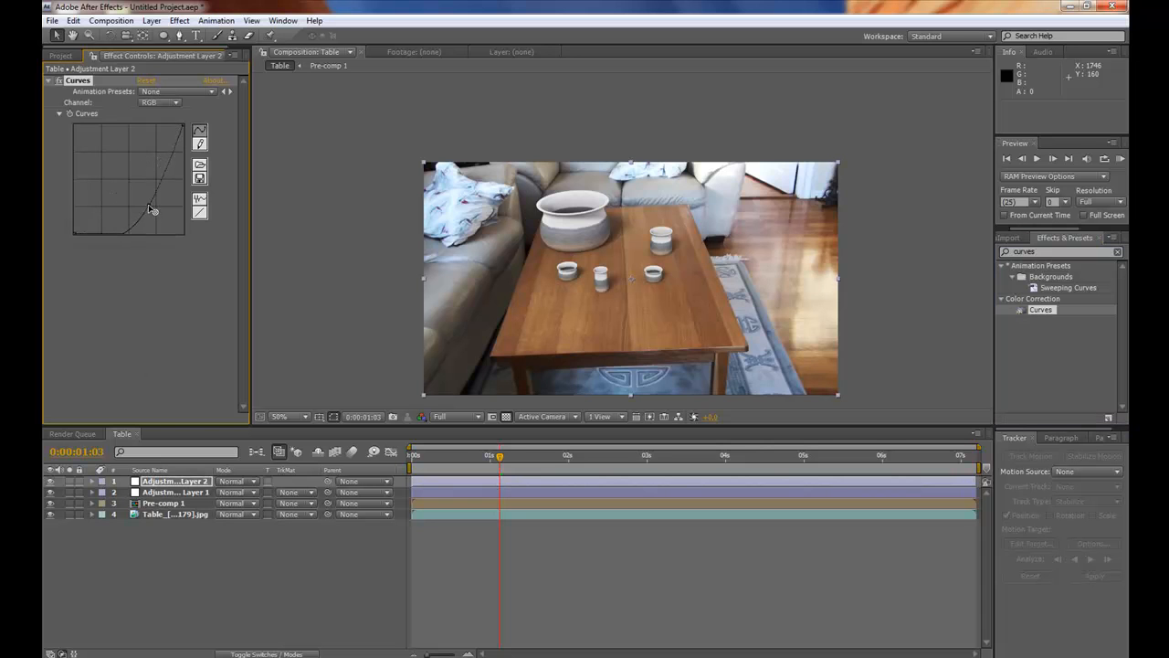
left_click_drag(153, 210, 155, 219)
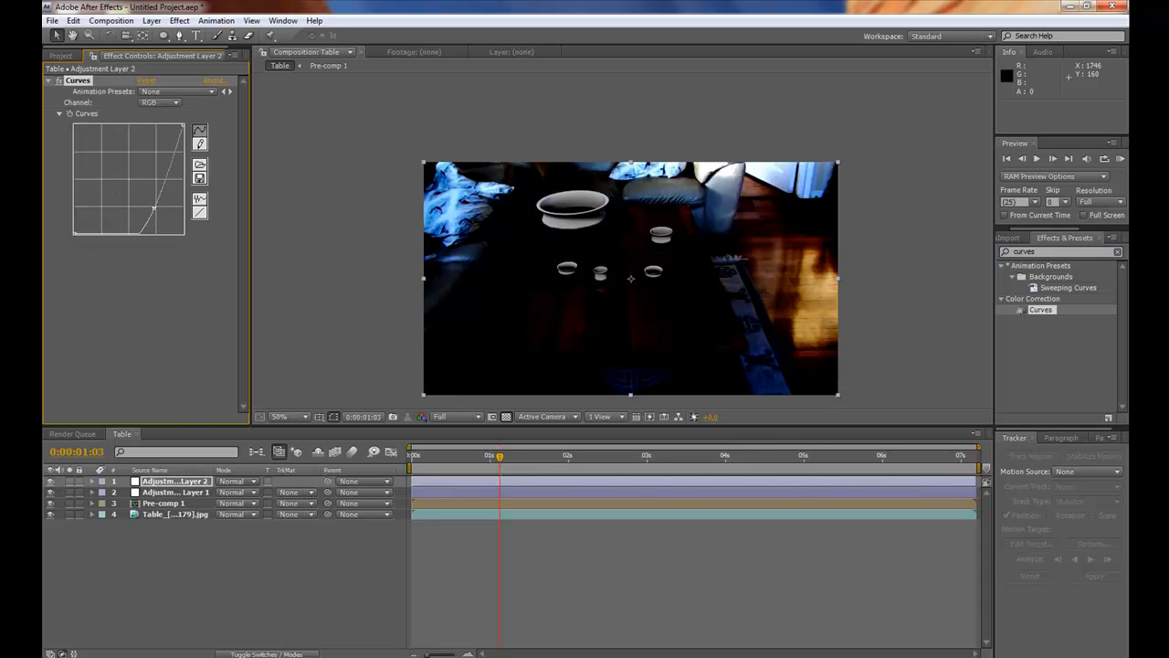
left_click_drag(155, 205, 150, 199)
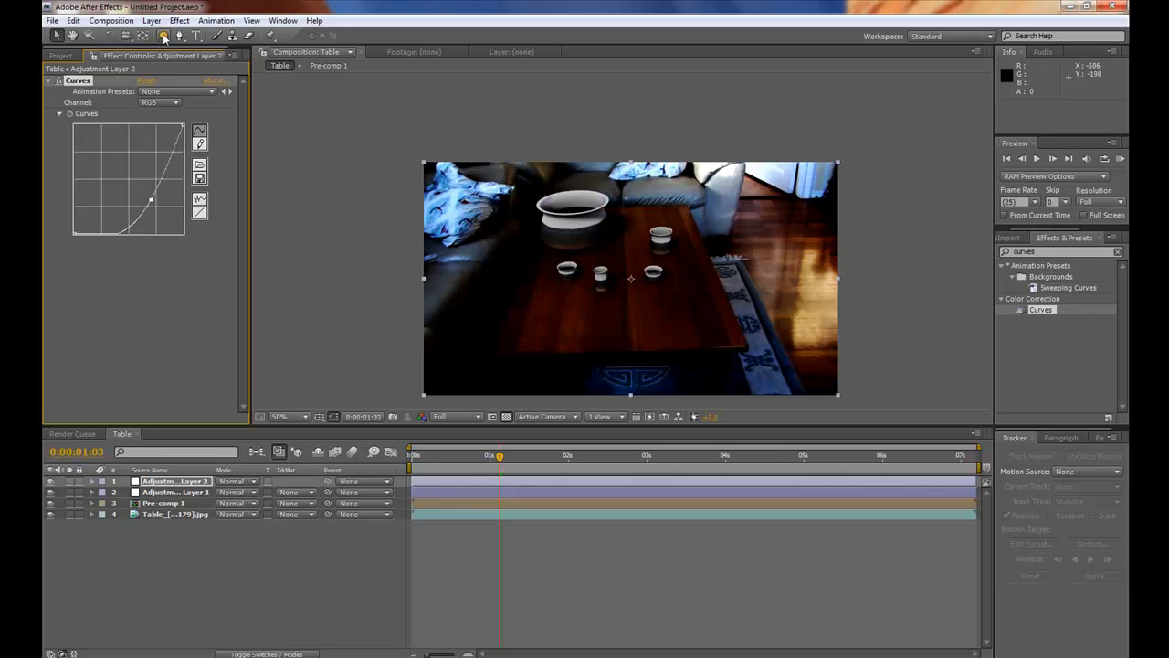
left_click(165, 35)
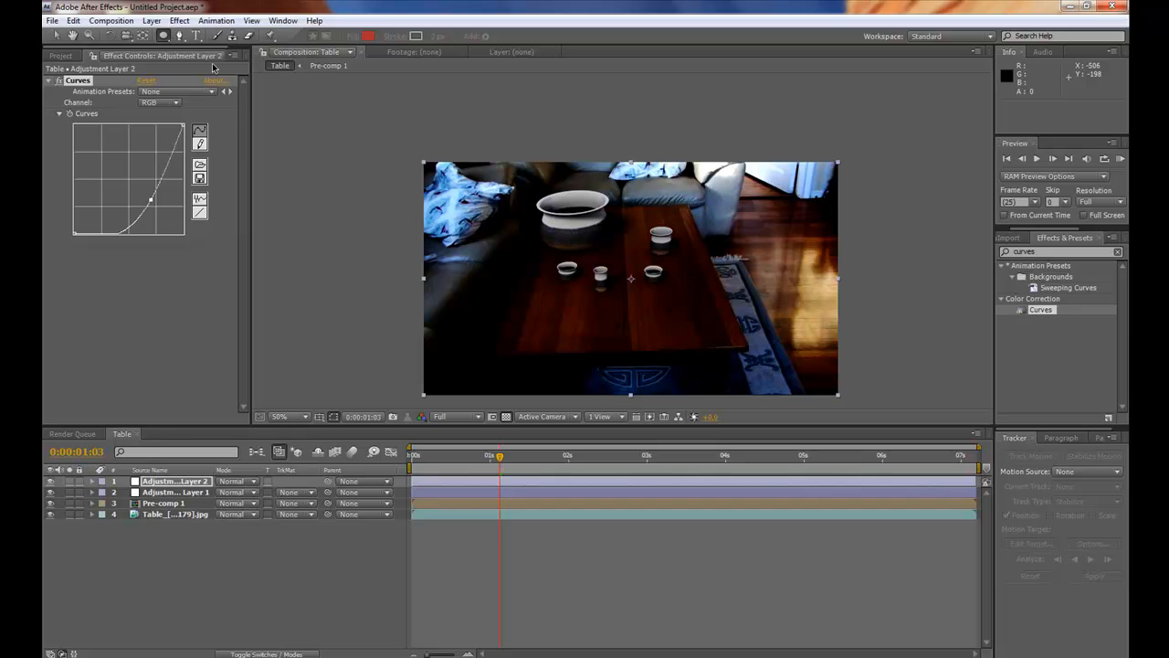
left_click(161, 37)
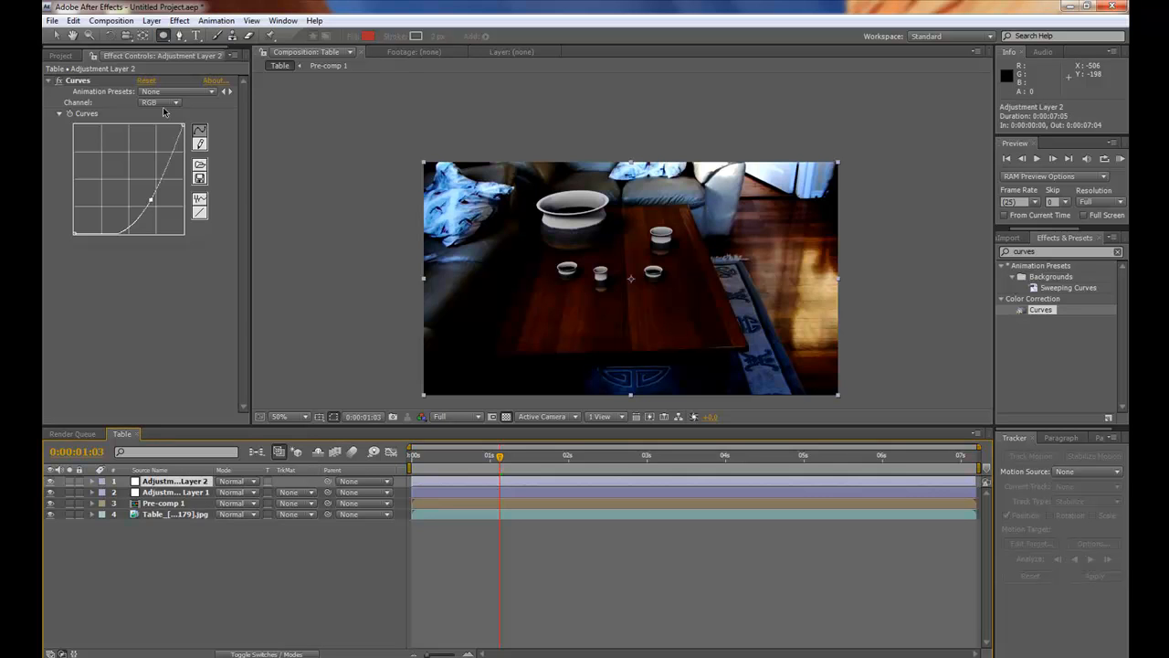
mouse_move(168, 32)
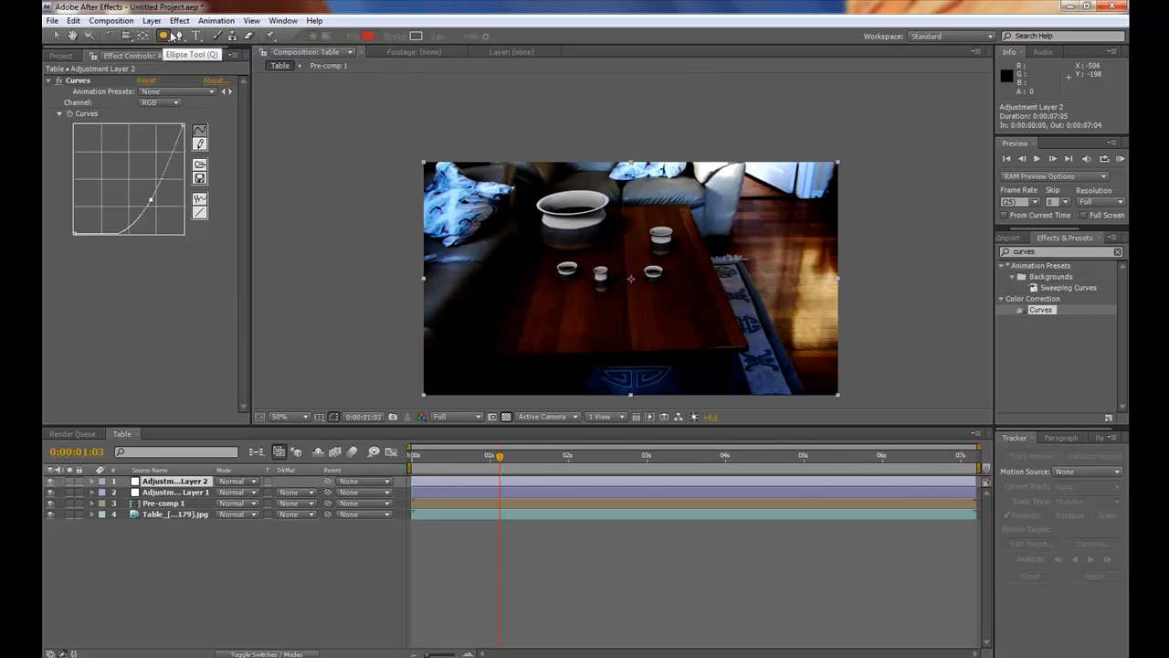
Step: Mask Adjustment Layer 2 with a large ellipse set to Subtract, clearing the darkening from the centre
left_click_drag(423, 168, 837, 392)
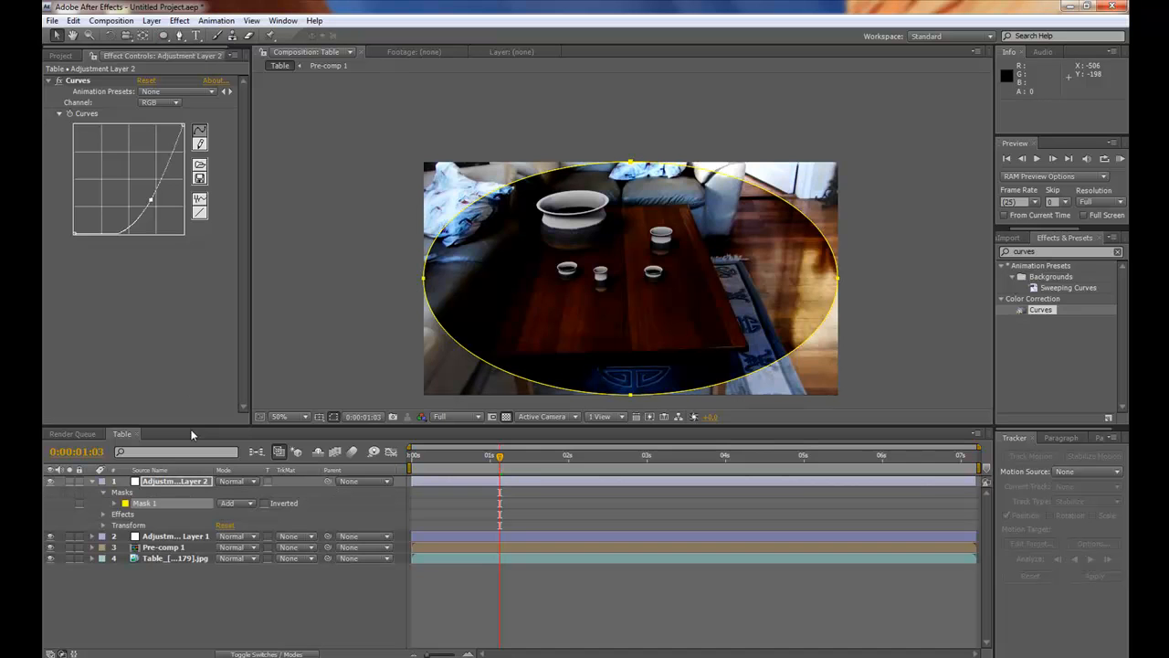
left_click(236, 502)
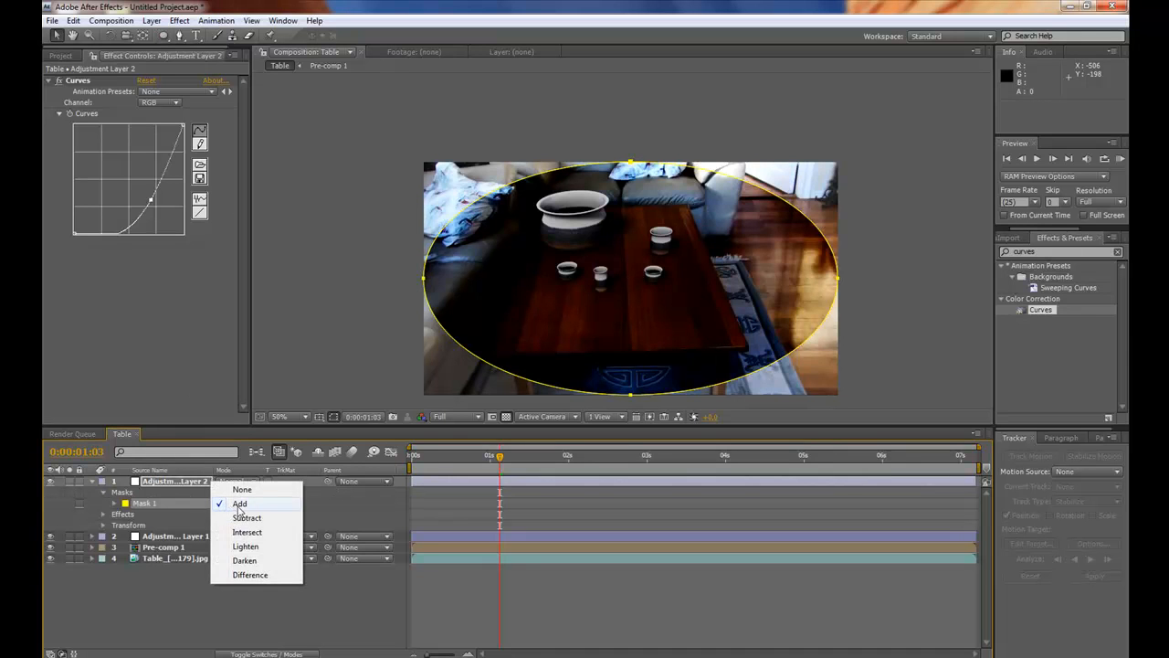
left_click(247, 519)
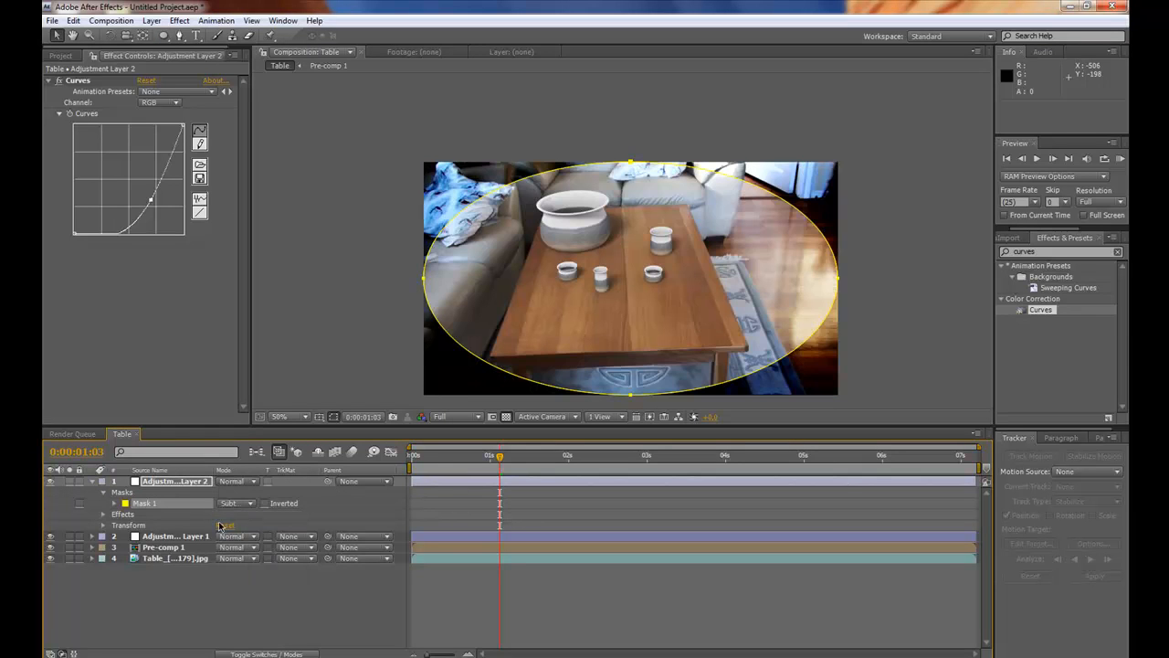
Step: Feather the mask and lower the layer's opacity into a soft edge vignette
left_click(117, 504)
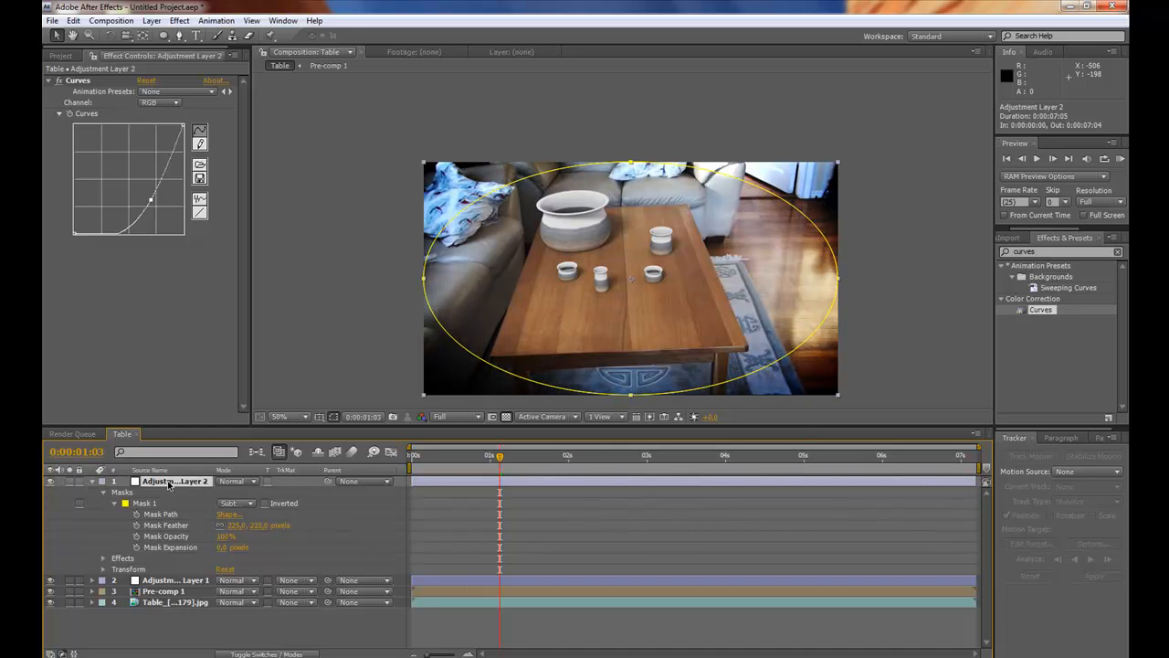
left_click(103, 491)
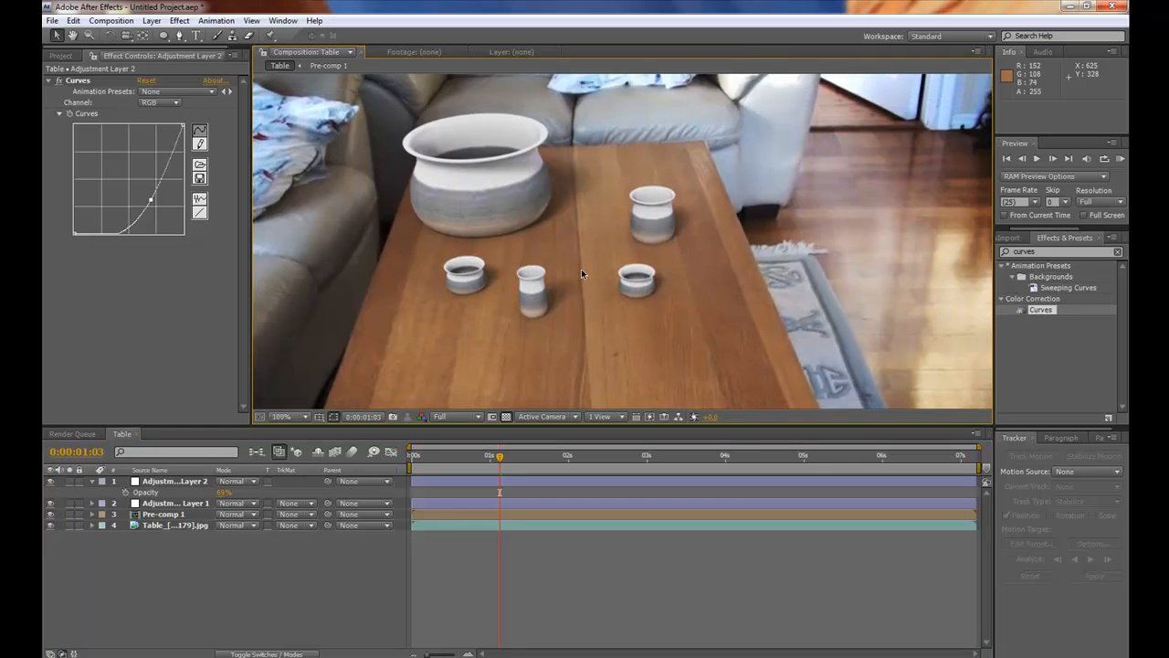
left_click(291, 416)
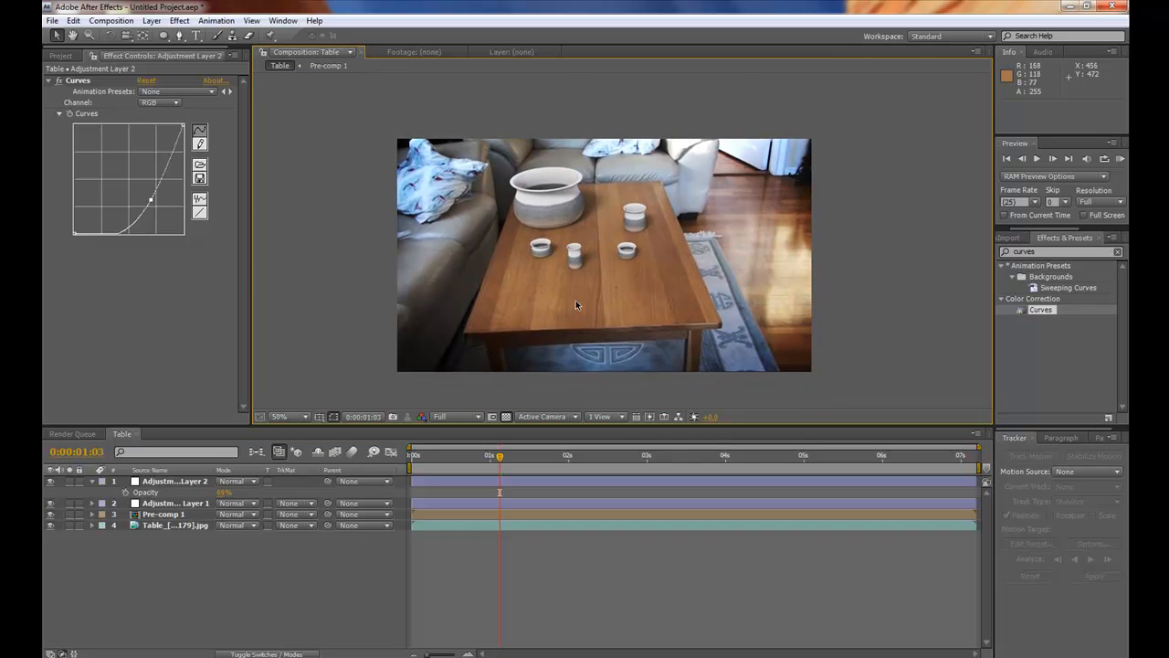
mouse_move(384, 561)
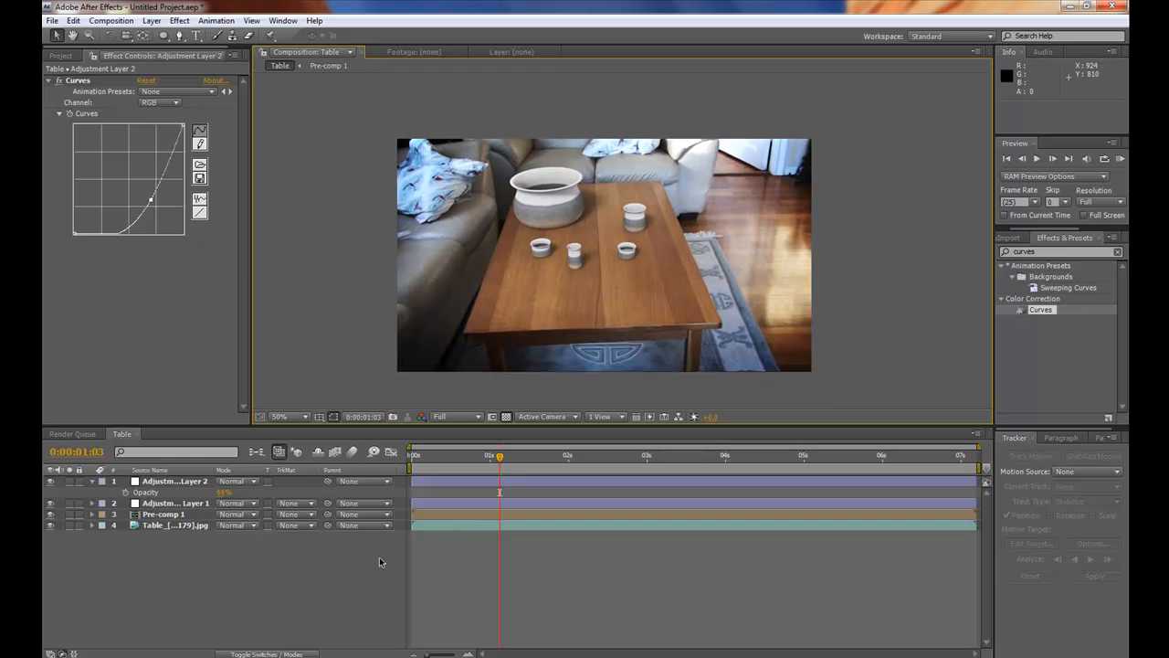
Step: Add the Table composition to the Render Queue with QuickTime Movie as the output format
left_click(109, 20)
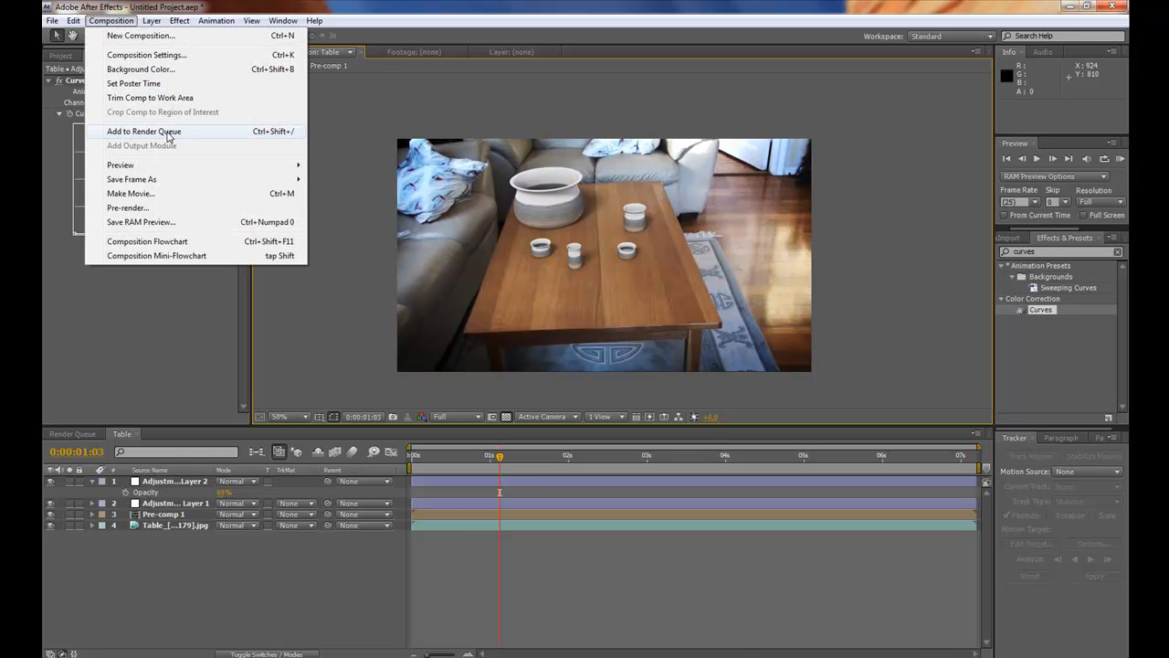
left_click(143, 132)
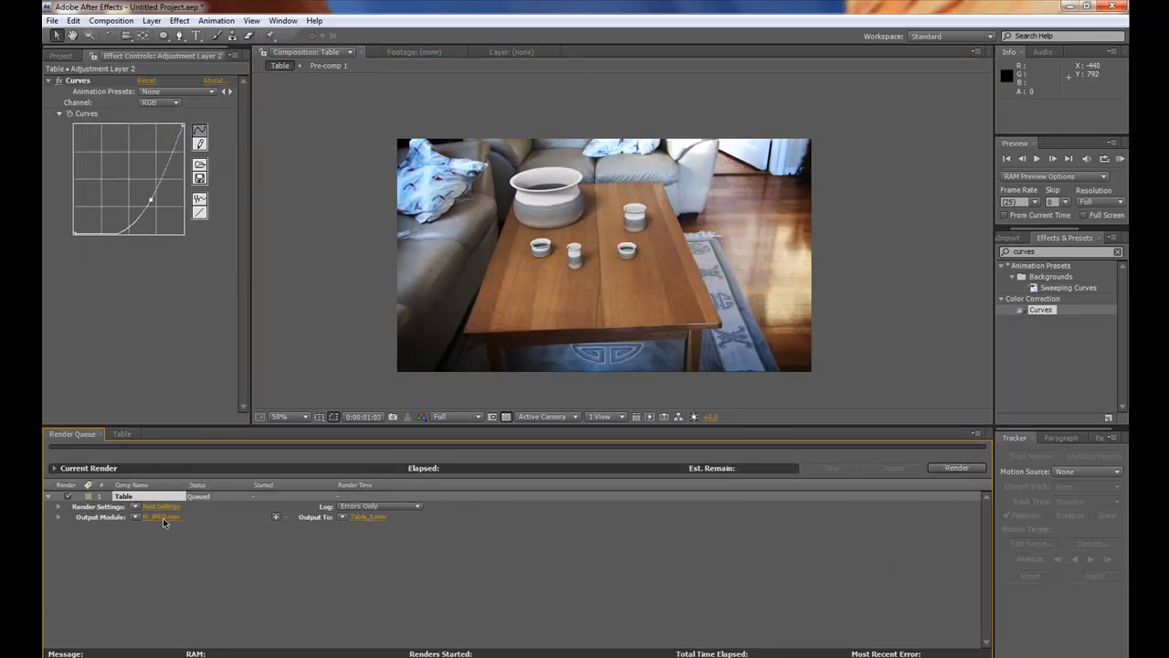
left_click(551, 175)
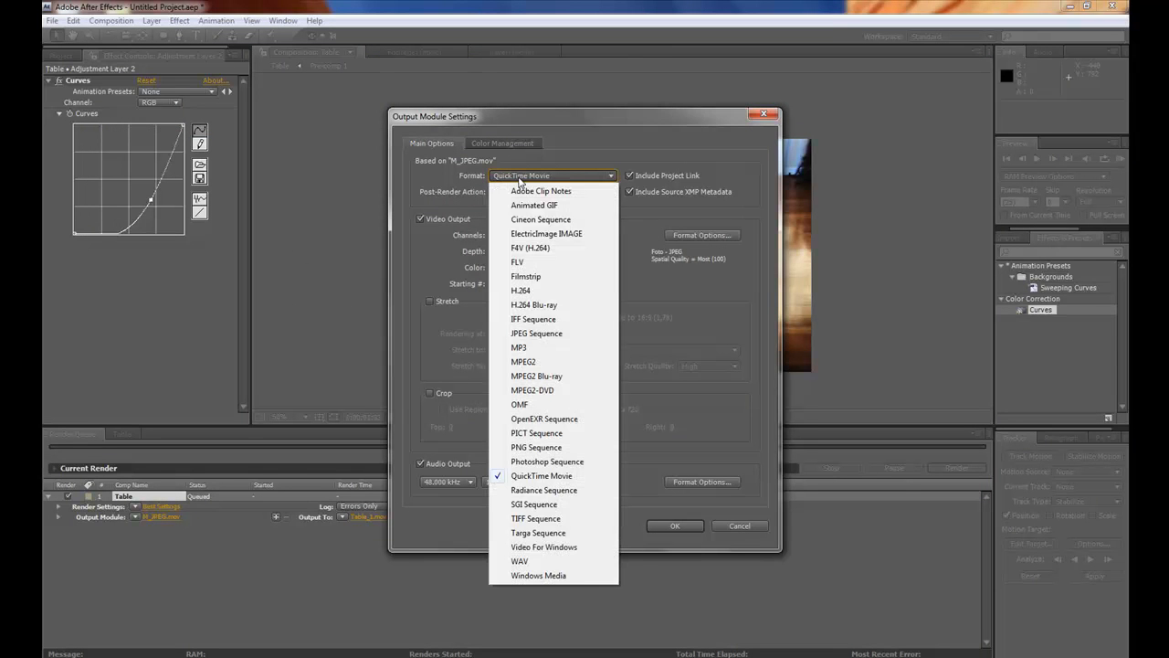
left_click(541, 475)
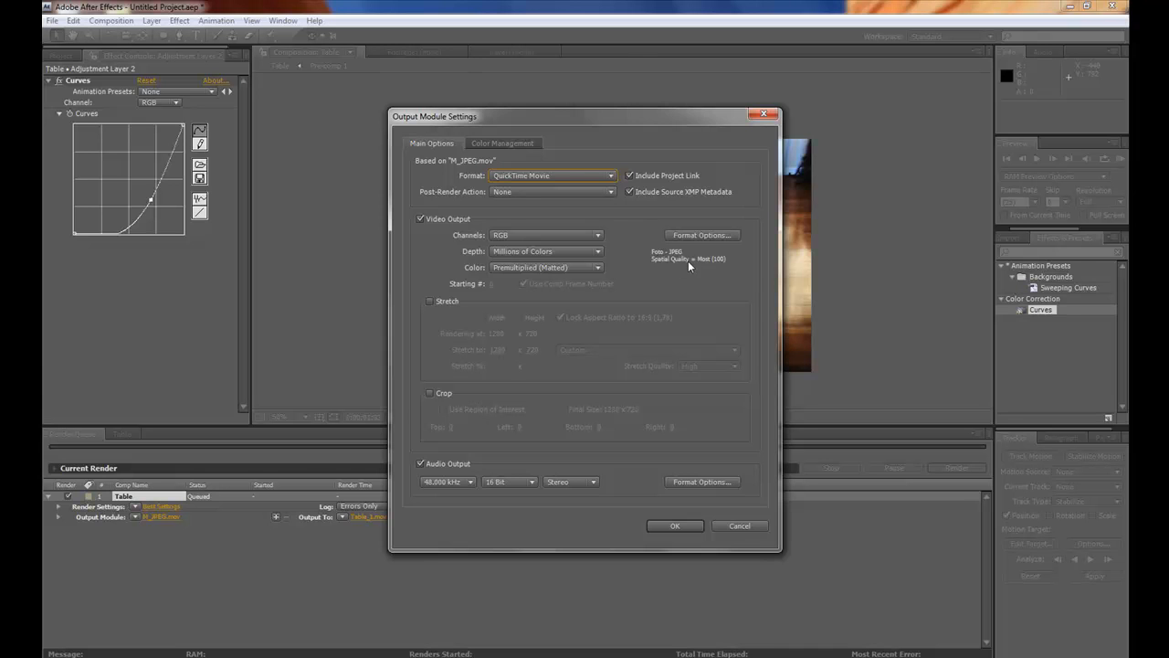
mouse_move(655, 526)
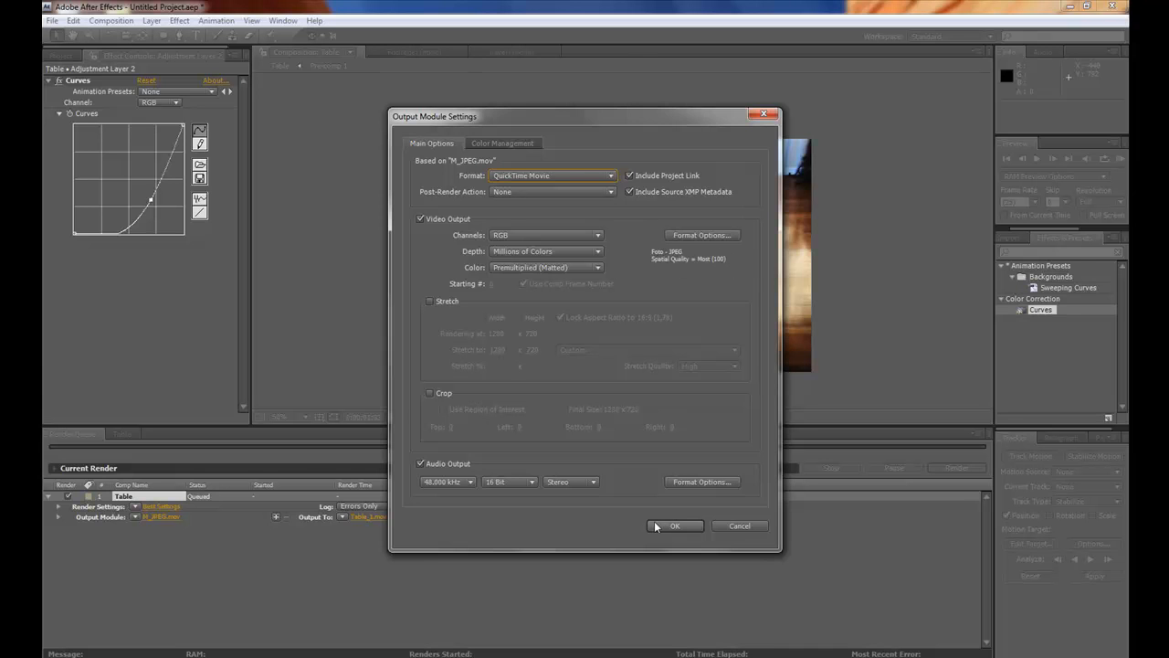
left_click(676, 527)
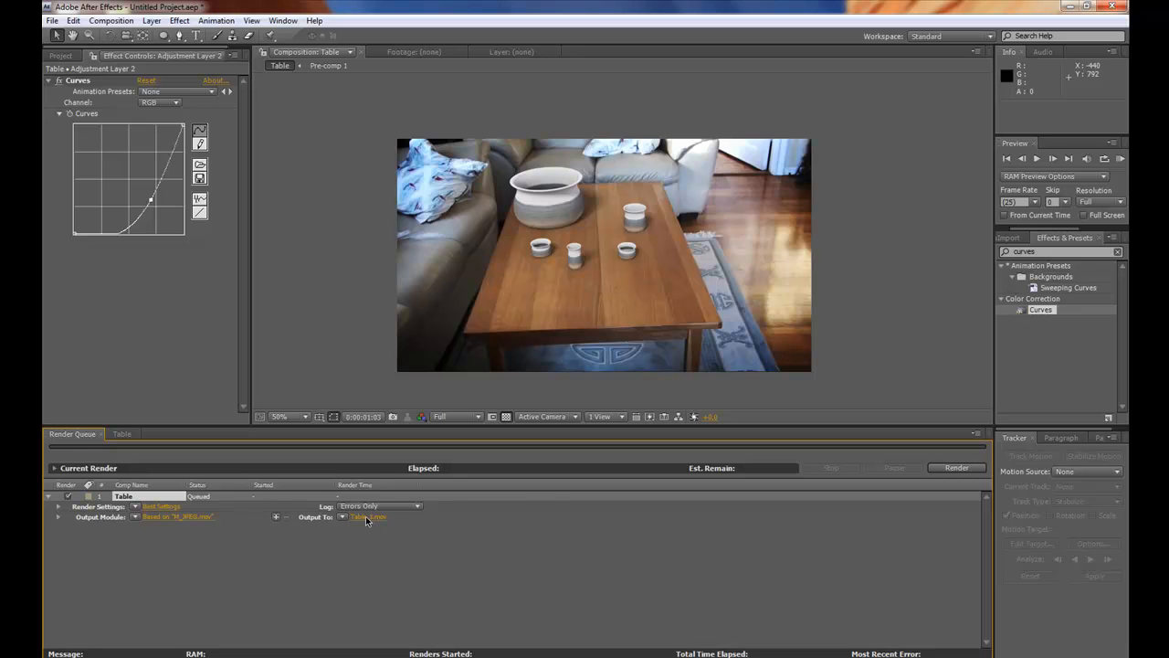